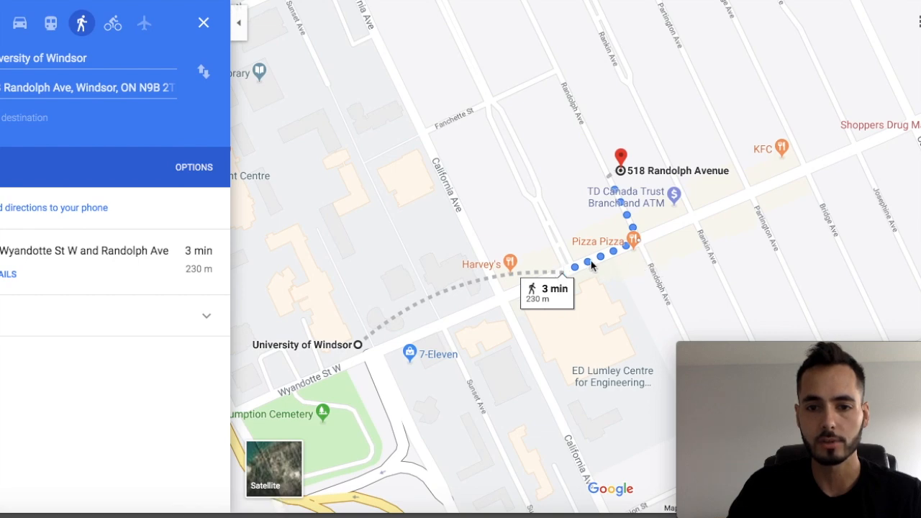
{"action": "mouse_move", "coordinate": [725, 233]}
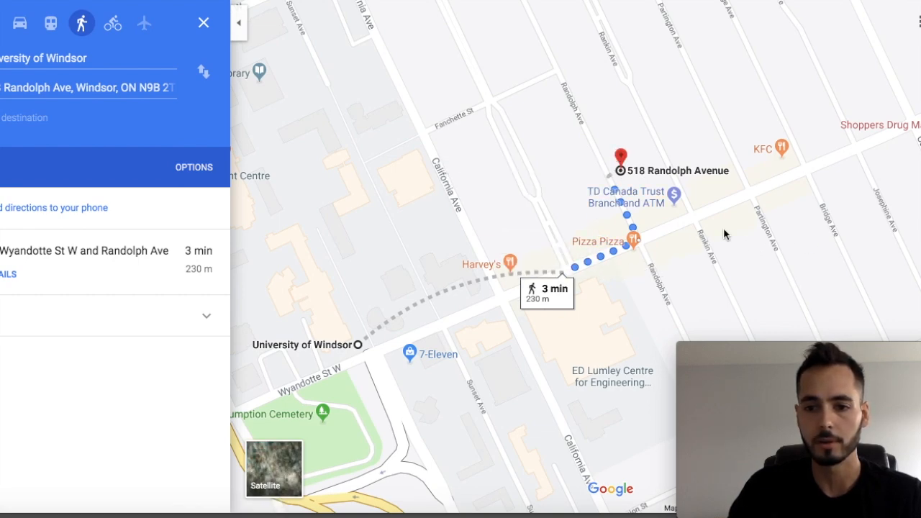
{"action": "mouse_move", "coordinate": [598, 256]}
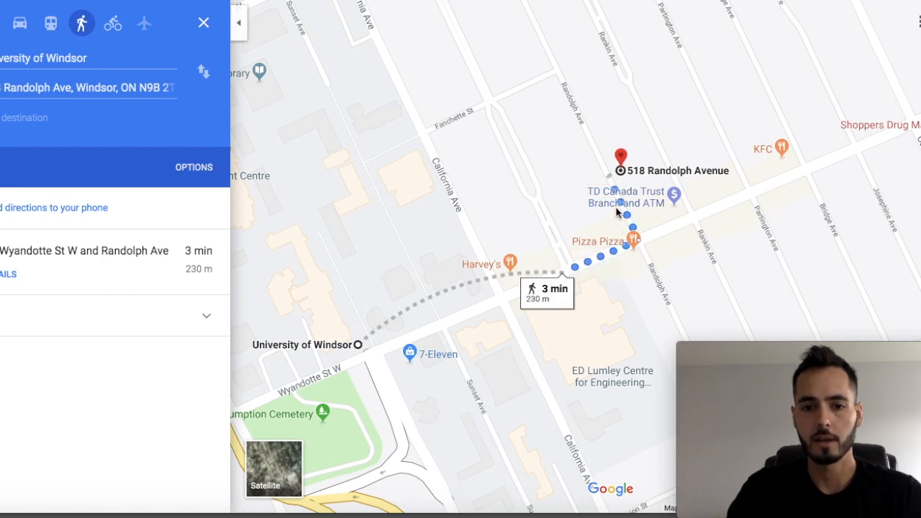
{"action": "mouse_move", "coordinate": [603, 258]}
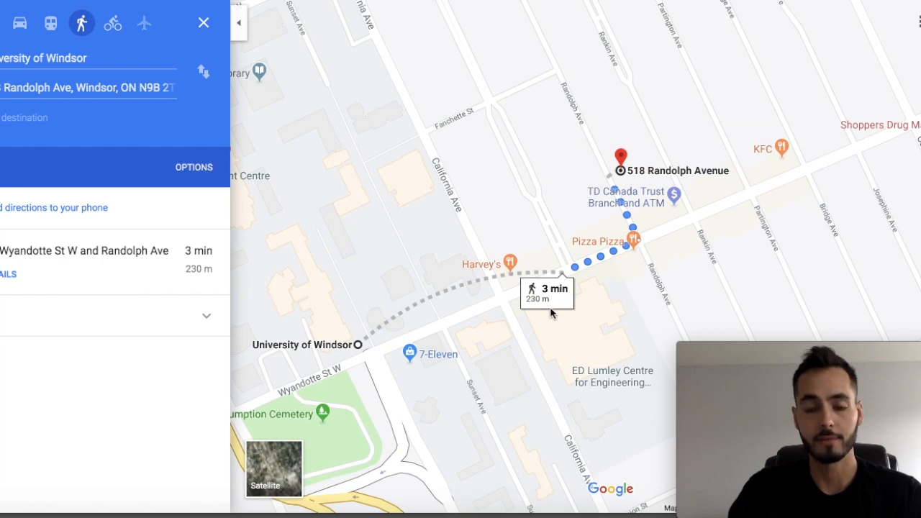
{"action": "mouse_move", "coordinate": [547, 280]}
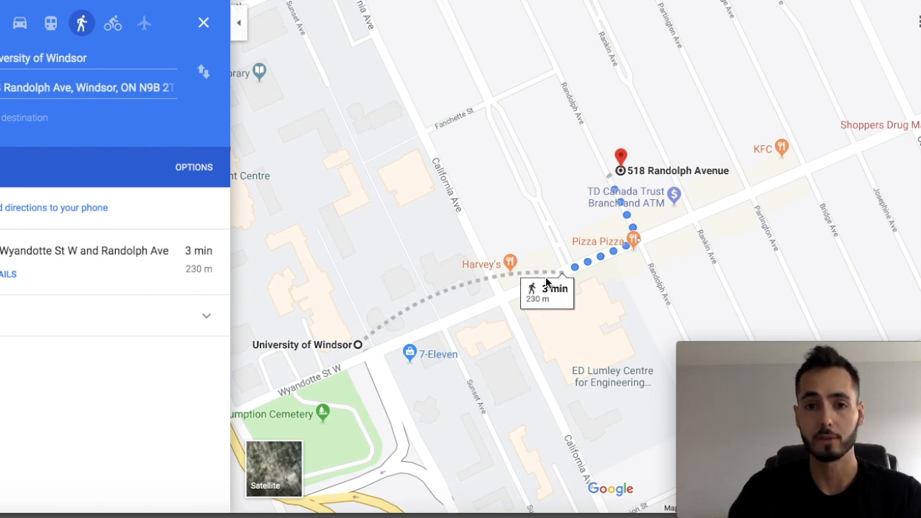
{"action": "mouse_move", "coordinate": [497, 224]}
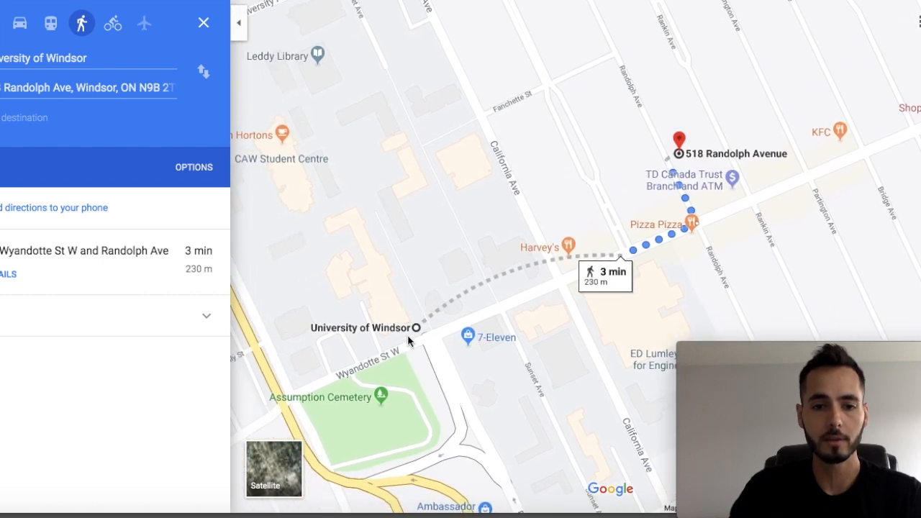
{"action": "left_click", "coordinate": [679, 176]}
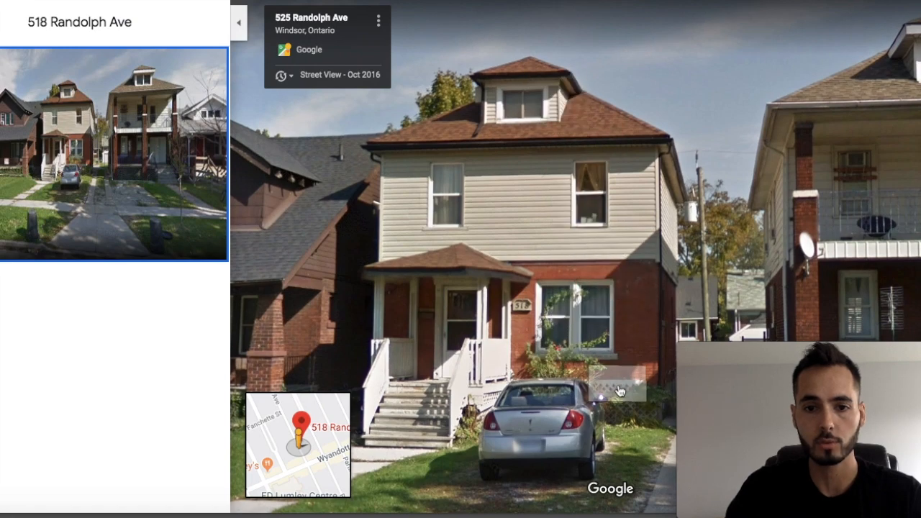
{"action": "left_click_drag", "start_coordinate": [620, 388], "coordinate": [604, 184]}
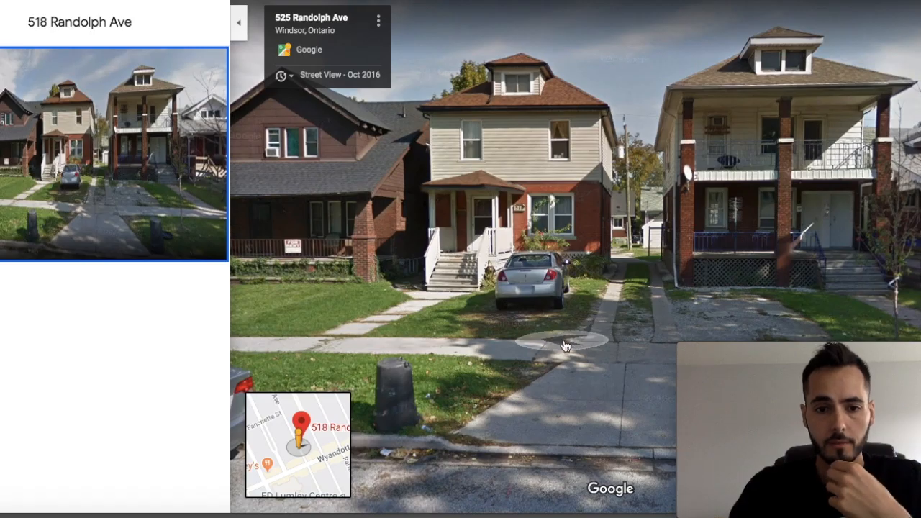
{"action": "left_click", "coordinate": [564, 345]}
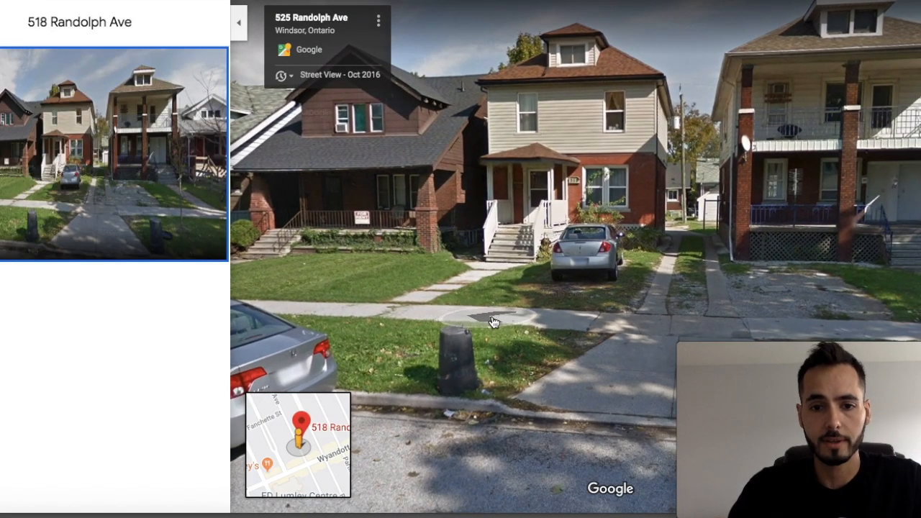
{"action": "left_click", "coordinate": [492, 319]}
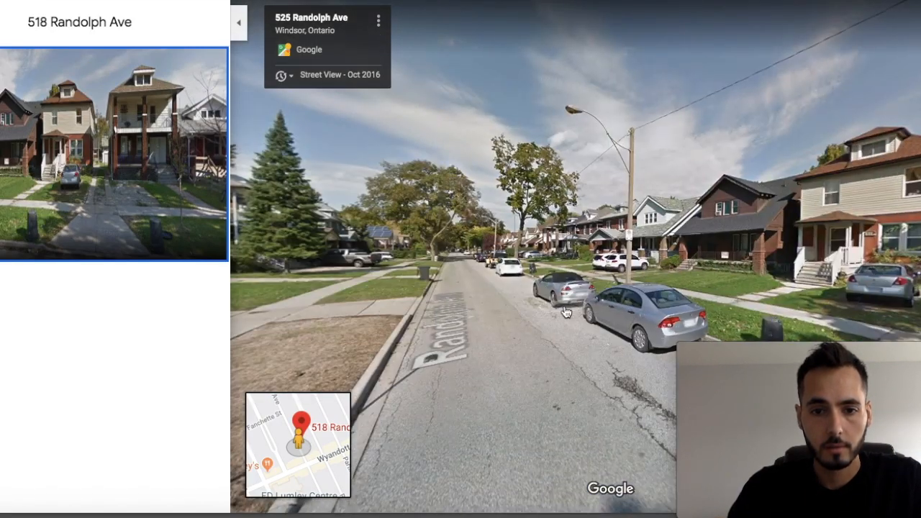
{"action": "left_click", "coordinate": [564, 311]}
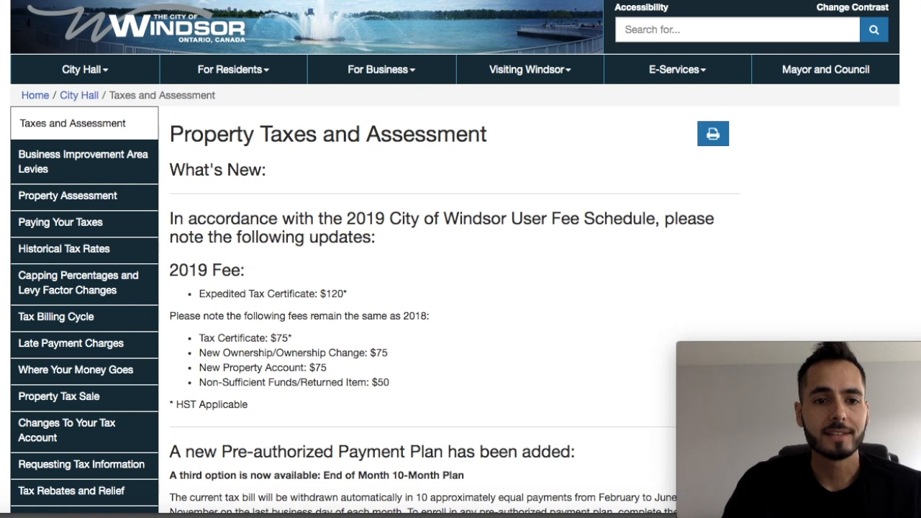
{"action": "mouse_move", "coordinate": [373, 173]}
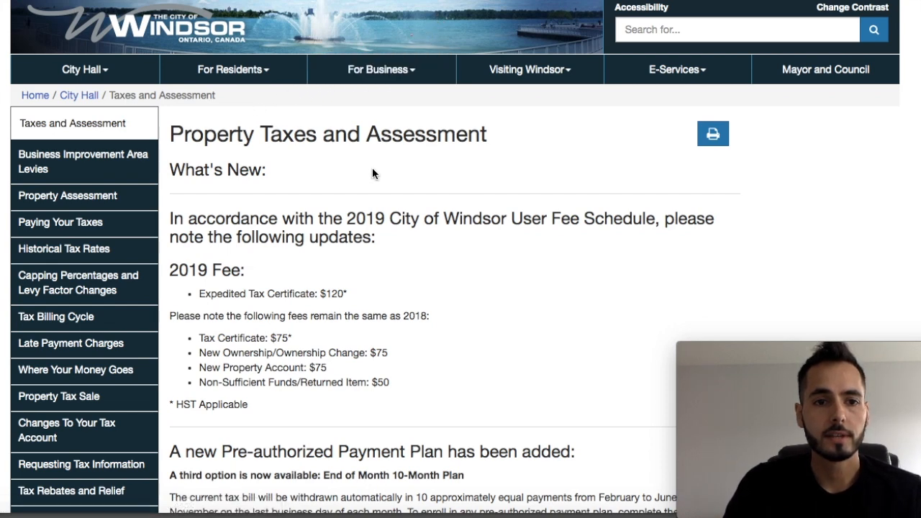
{"action": "mouse_move", "coordinate": [429, 256]}
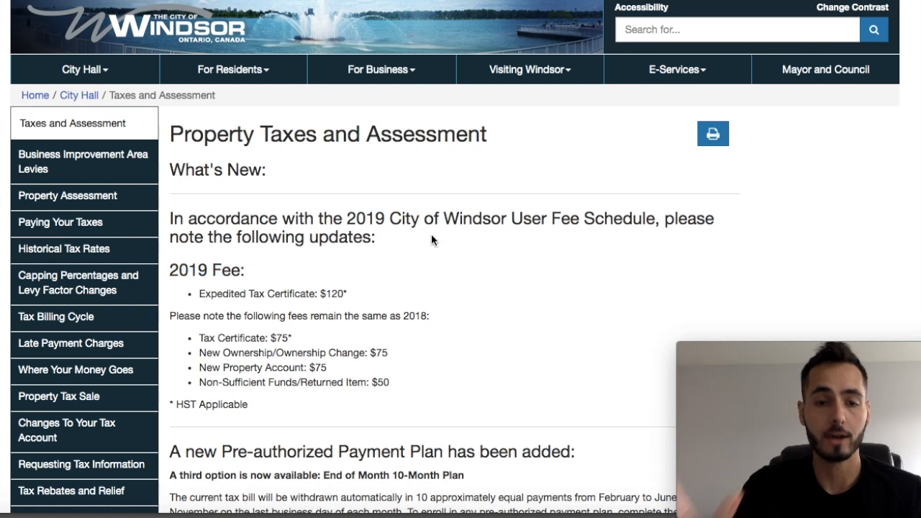
Reach the 'Property Tax & Assessment e-service' link and launch the online lookup.
{"action": "scroll", "scroll_direction": "down", "scroll_amount": 3}
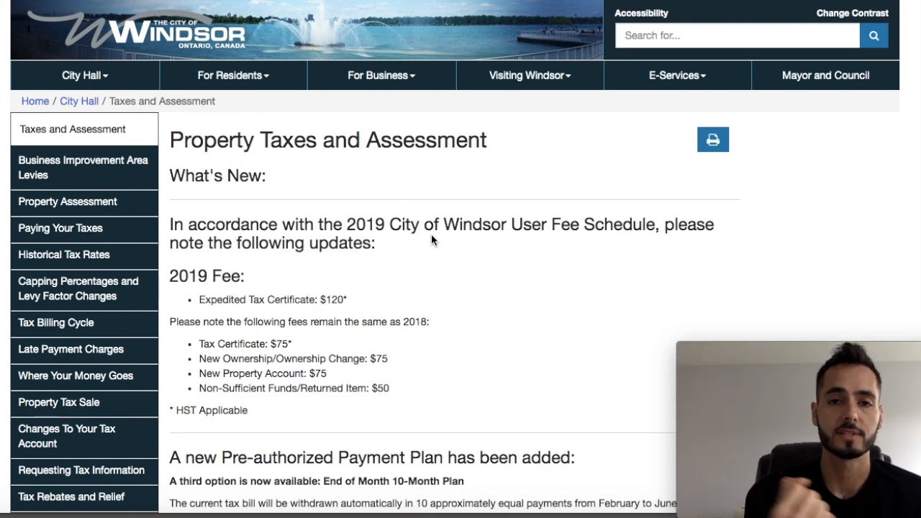
{"action": "scroll", "scroll_direction": "down", "scroll_amount": 3}
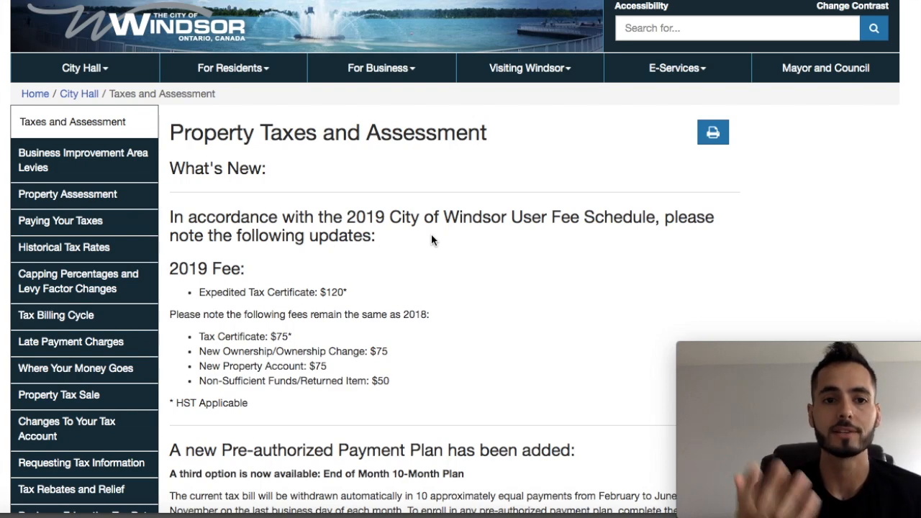
{"action": "scroll", "scroll_direction": "down", "scroll_amount": 3}
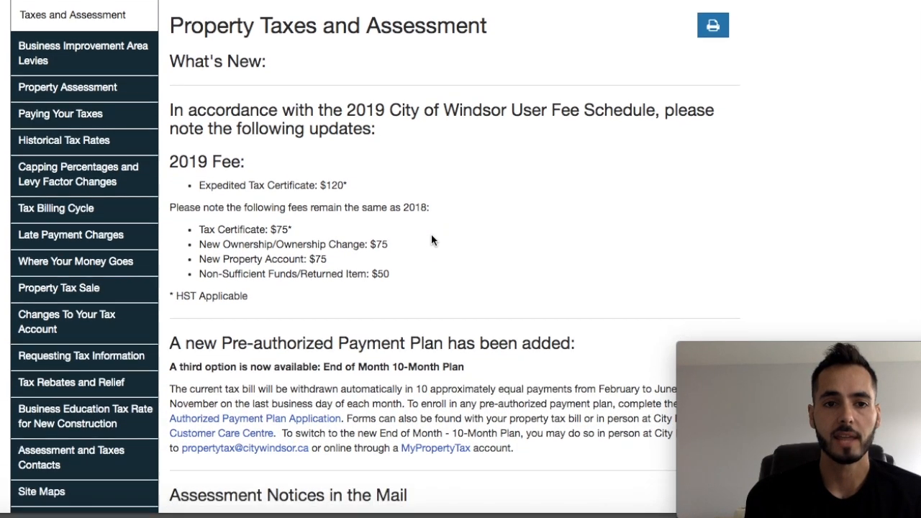
{"action": "scroll", "scroll_direction": "down", "scroll_amount": 3}
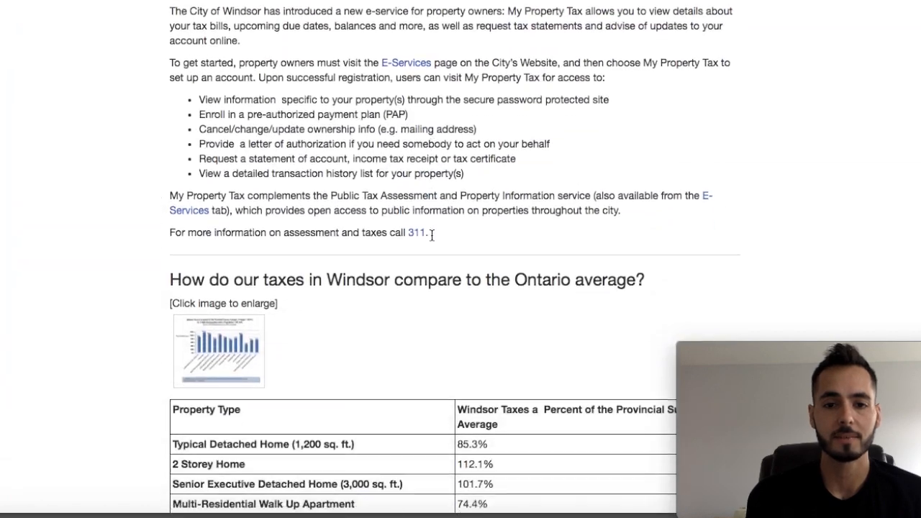
{"action": "scroll", "scroll_direction": "down", "scroll_amount": 3}
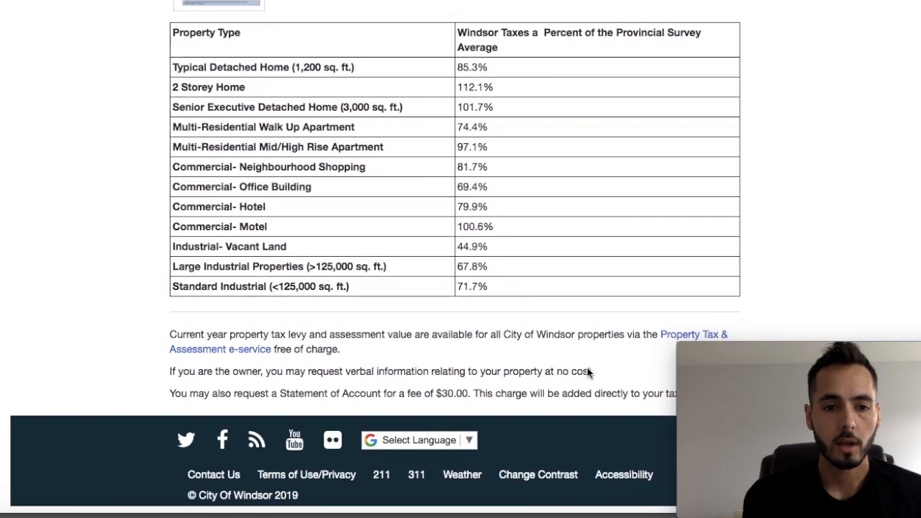
{"action": "scroll", "scroll_direction": "down", "scroll_amount": 3}
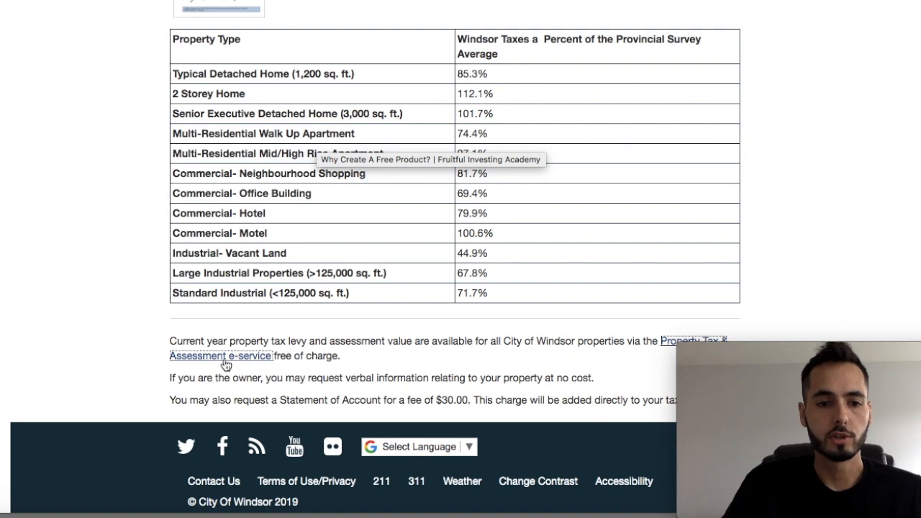
{"action": "left_click", "coordinate": [219, 355]}
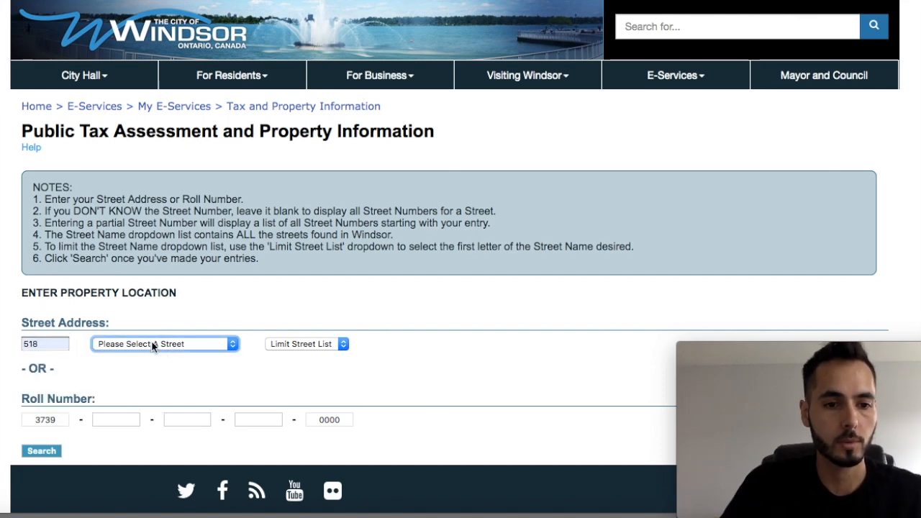
{"action": "left_click", "coordinate": [164, 342]}
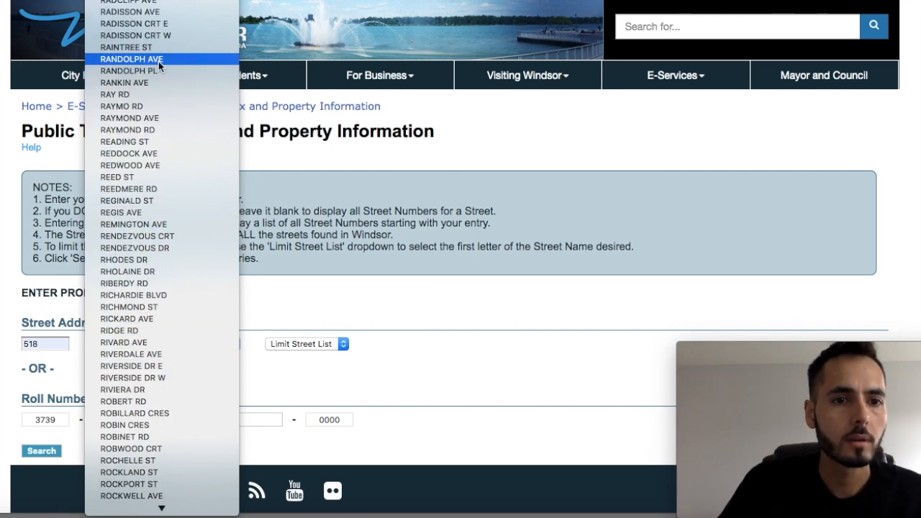
{"action": "left_click", "coordinate": [132, 57]}
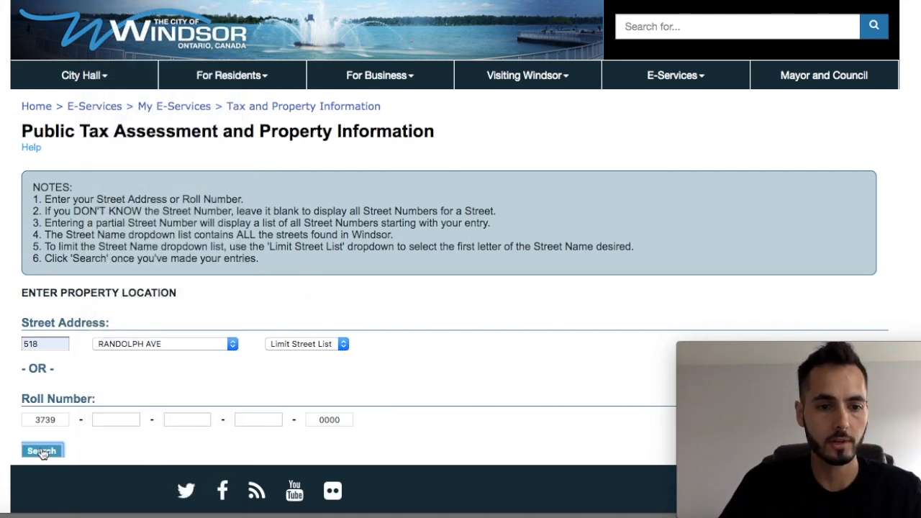
{"action": "left_click", "coordinate": [40, 451]}
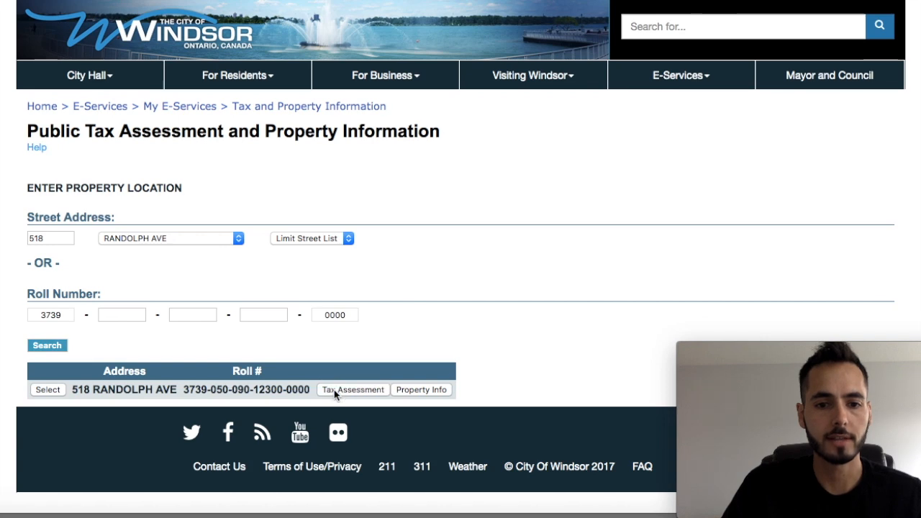
{"action": "left_click", "coordinate": [351, 388]}
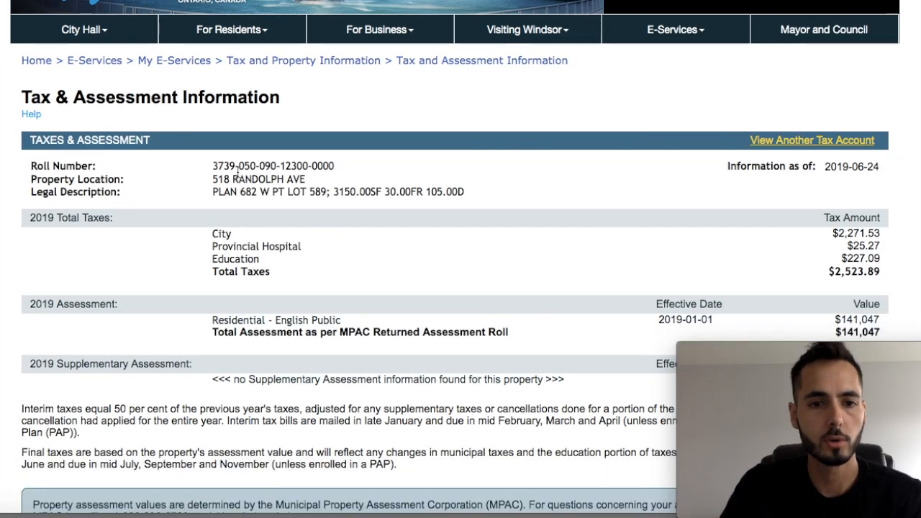
{"action": "mouse_move", "coordinate": [208, 188]}
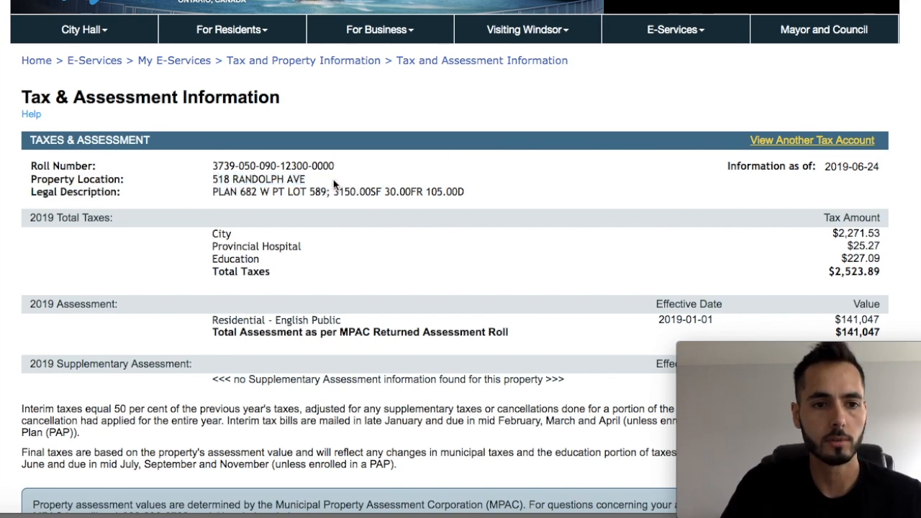
{"action": "left_click_drag", "start_coordinate": [212, 191], "coordinate": [403, 191]}
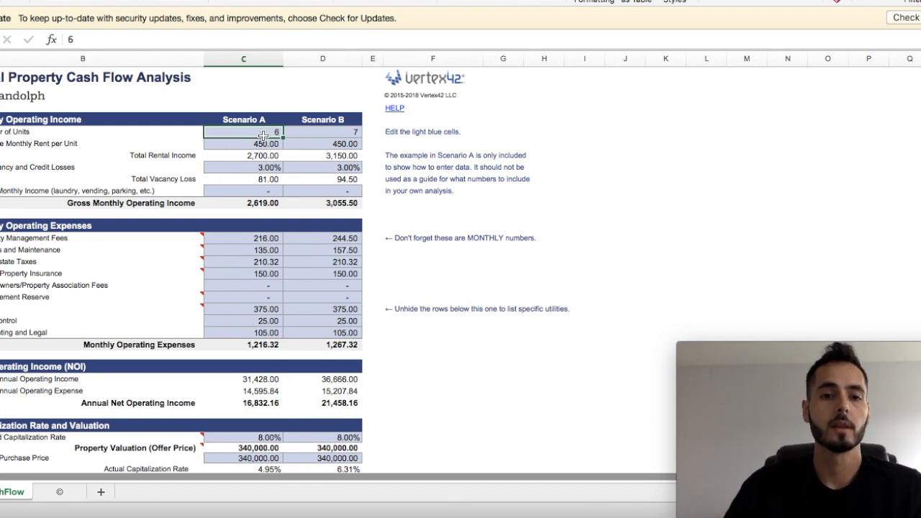
{"action": "left_click", "coordinate": [243, 144]}
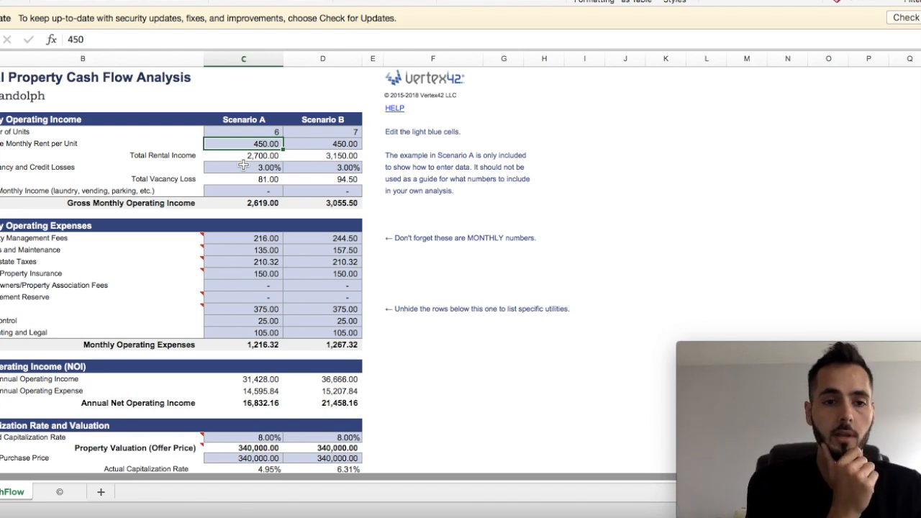
{"action": "mouse_move", "coordinate": [334, 132]}
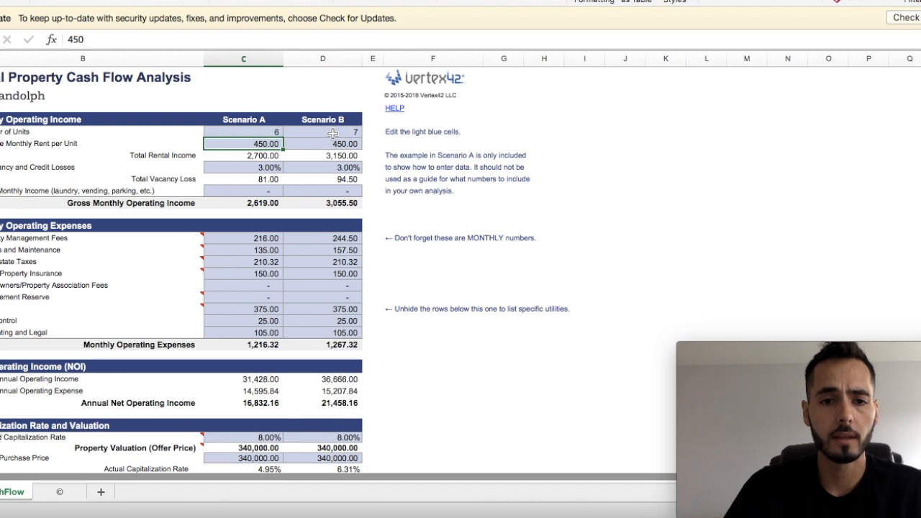
{"action": "left_click", "coordinate": [243, 155]}
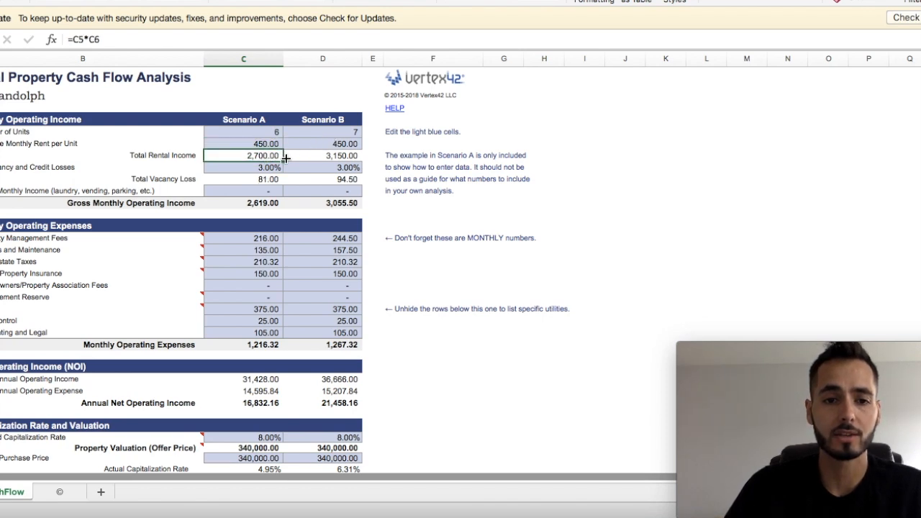
{"action": "mouse_move", "coordinate": [314, 155]}
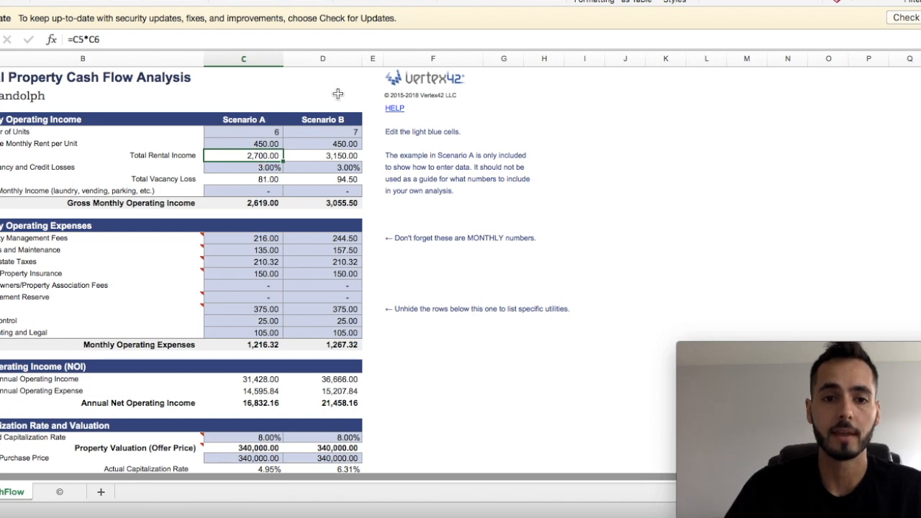
{"action": "left_click", "coordinate": [323, 156]}
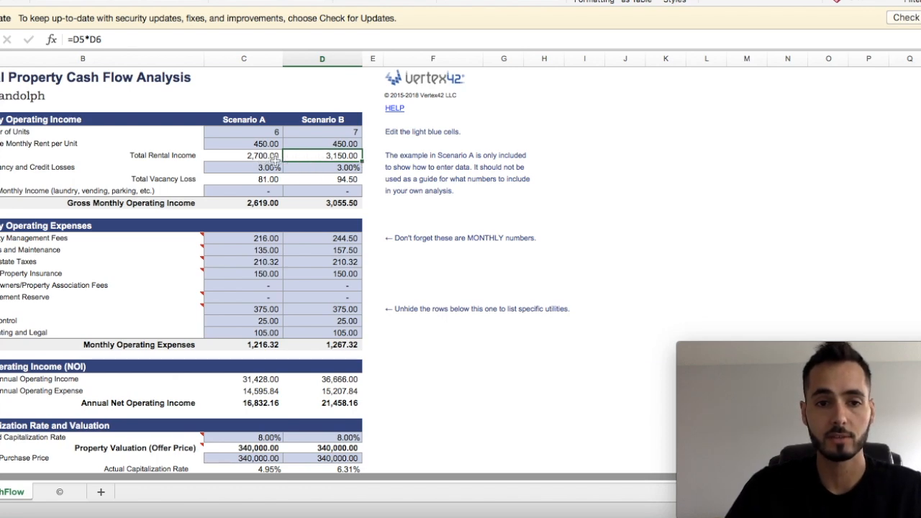
{"action": "mouse_move", "coordinate": [334, 173]}
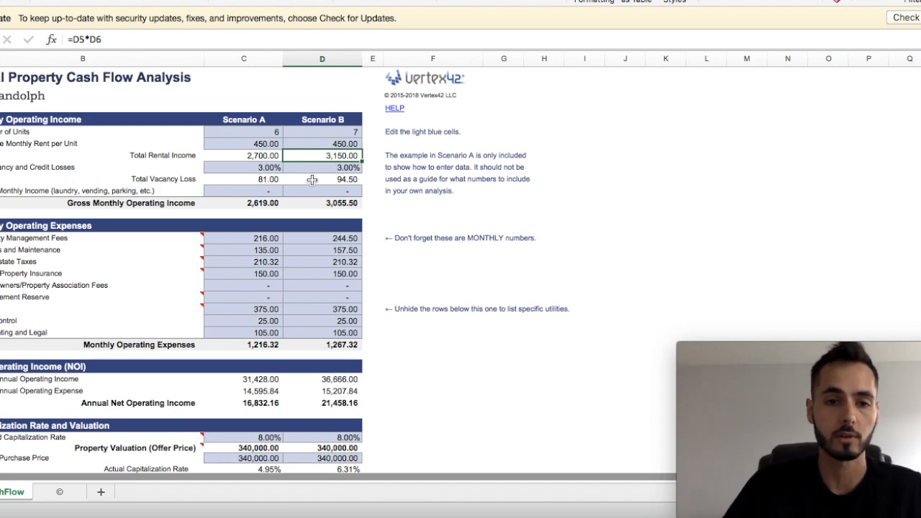
{"action": "left_click", "coordinate": [243, 166]}
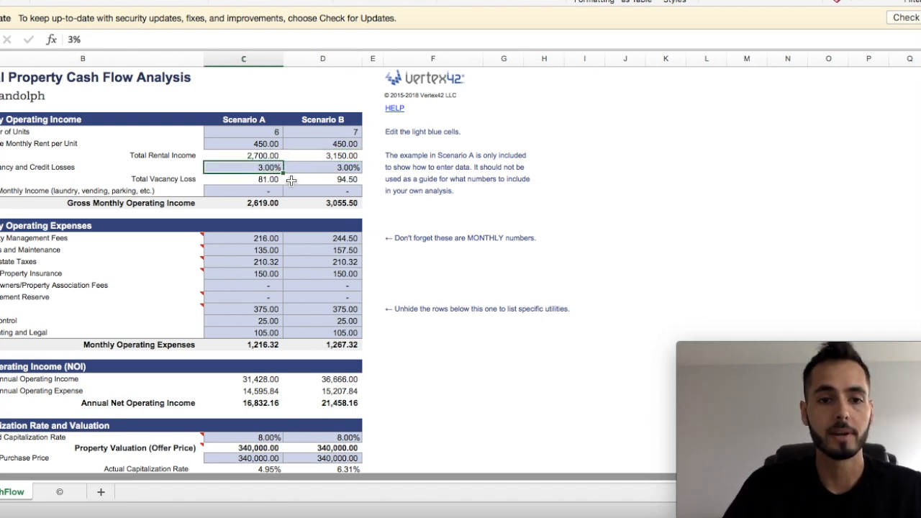
{"action": "mouse_move", "coordinate": [266, 180]}
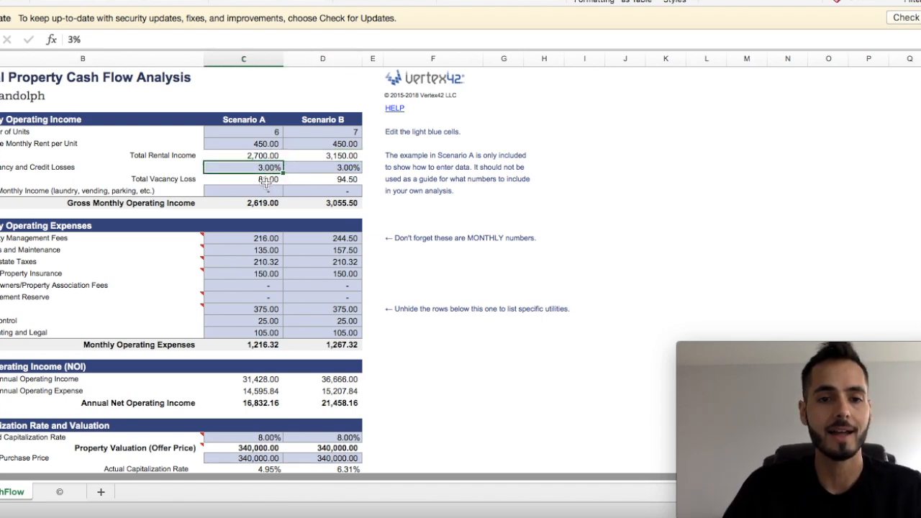
{"action": "left_click", "coordinate": [243, 179]}
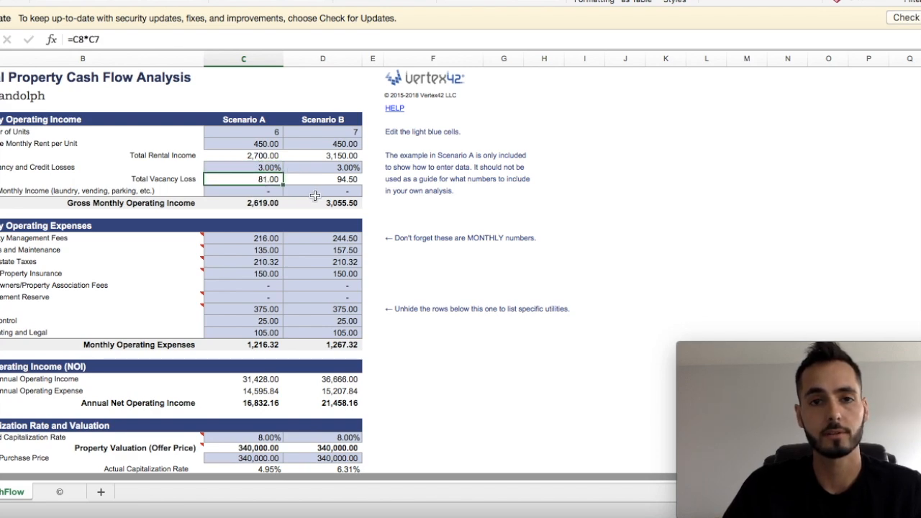
{"action": "mouse_move", "coordinate": [303, 198]}
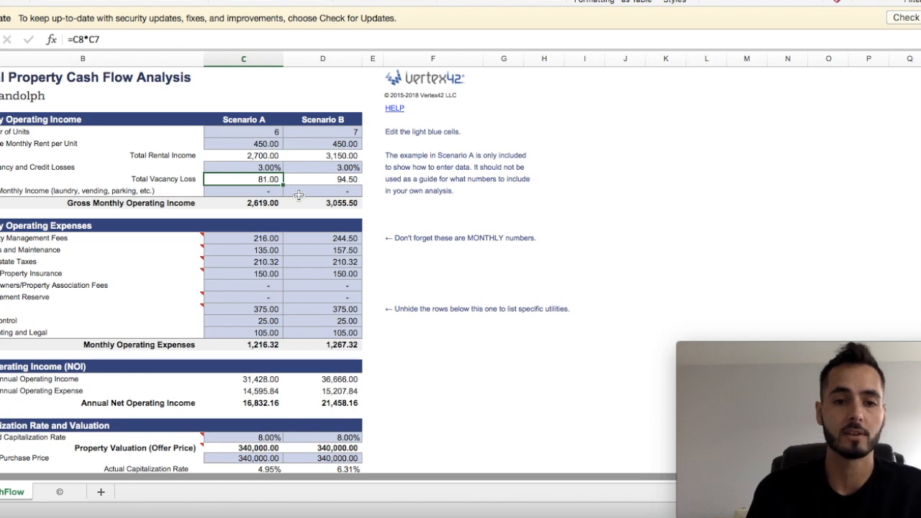
{"action": "mouse_move", "coordinate": [267, 209]}
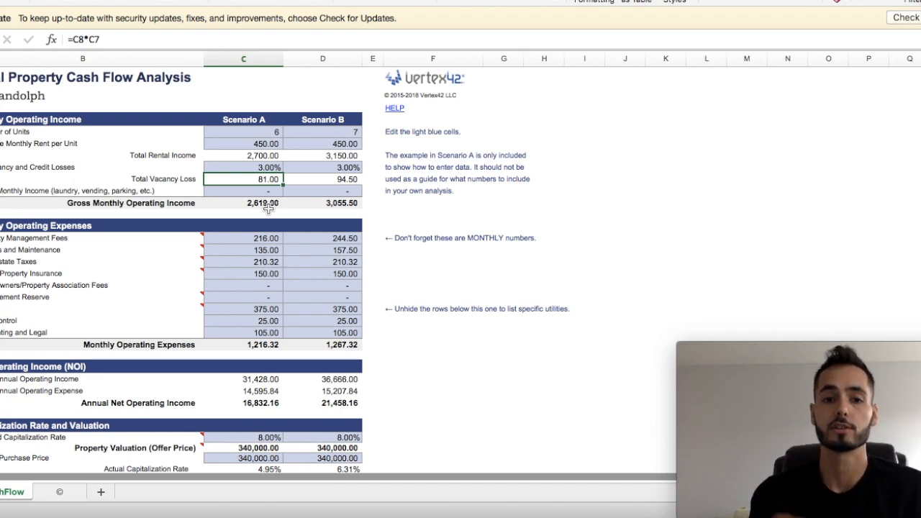
{"action": "left_click", "coordinate": [323, 155]}
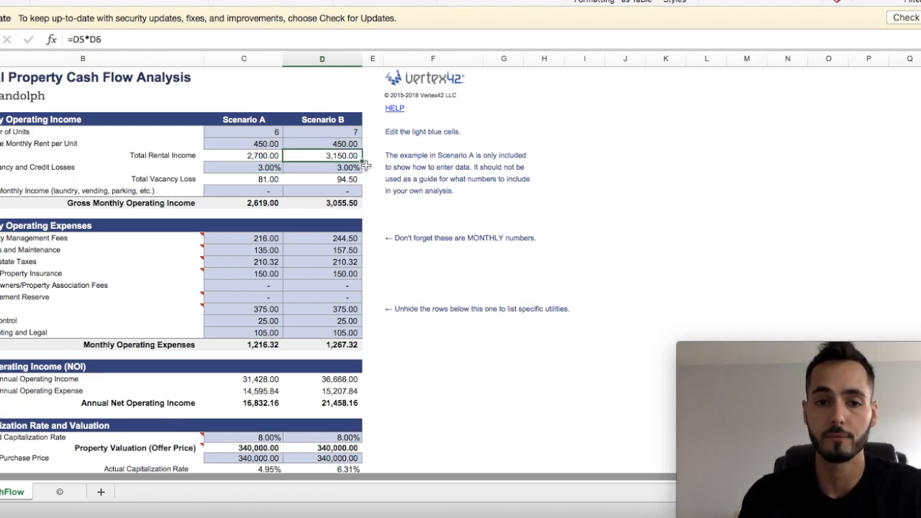
{"action": "left_click", "coordinate": [243, 155]}
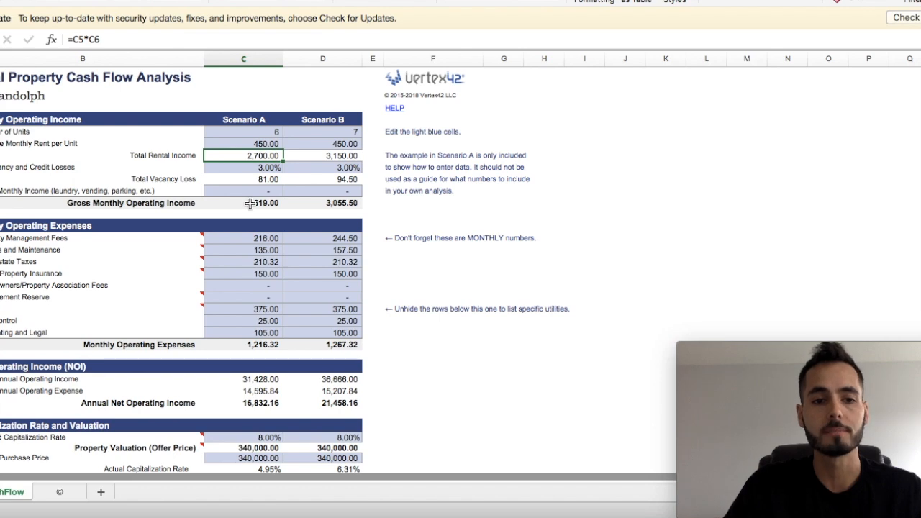
{"action": "left_click", "coordinate": [244, 201]}
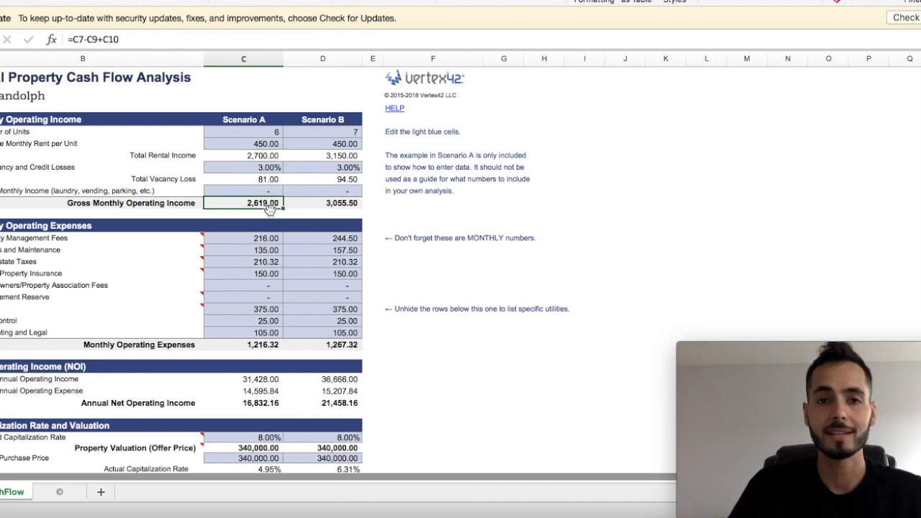
{"action": "left_click", "coordinate": [322, 202]}
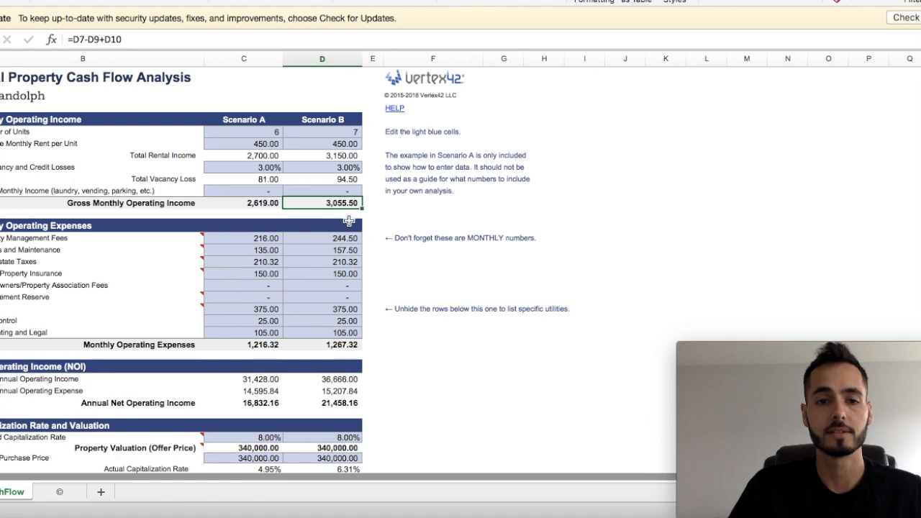
{"action": "scroll", "scroll_direction": "down", "scroll_amount": 3}
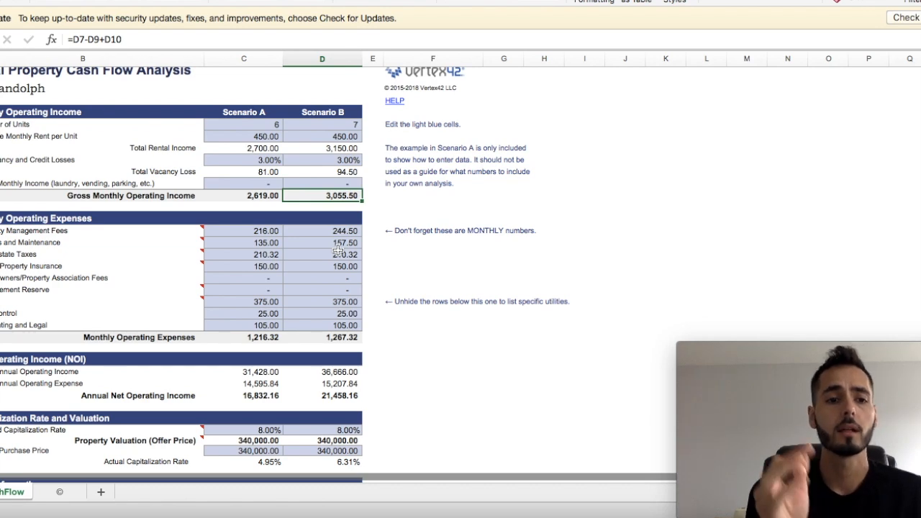
{"action": "mouse_move", "coordinate": [337, 251]}
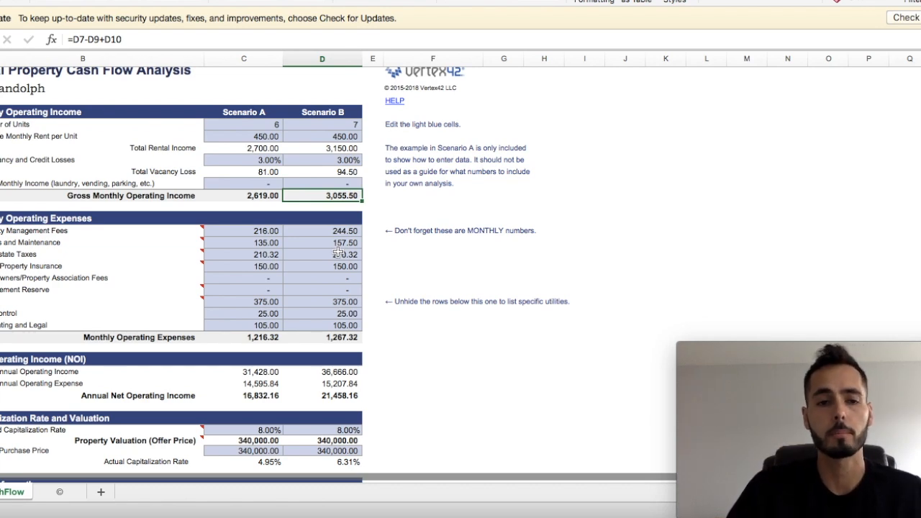
{"action": "scroll", "scroll_direction": "down", "scroll_amount": 3}
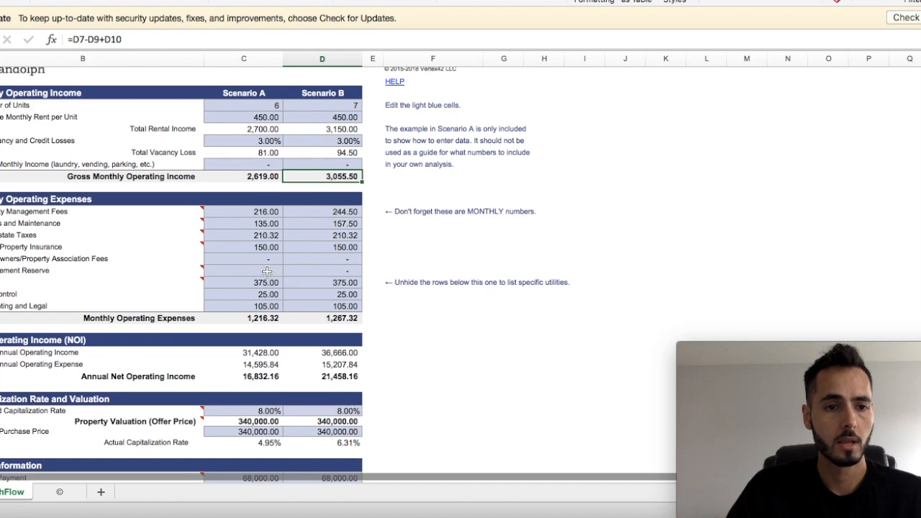
{"action": "left_click", "coordinate": [265, 210]}
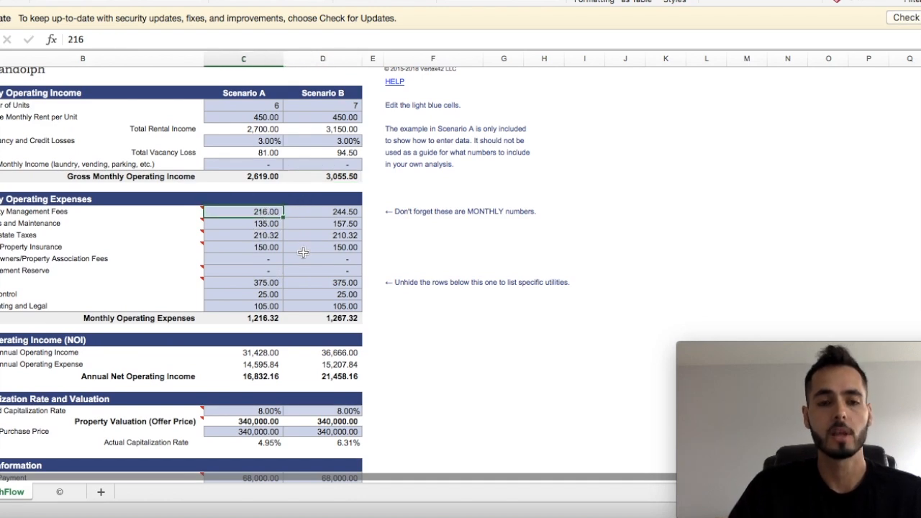
{"action": "mouse_move", "coordinate": [298, 253]}
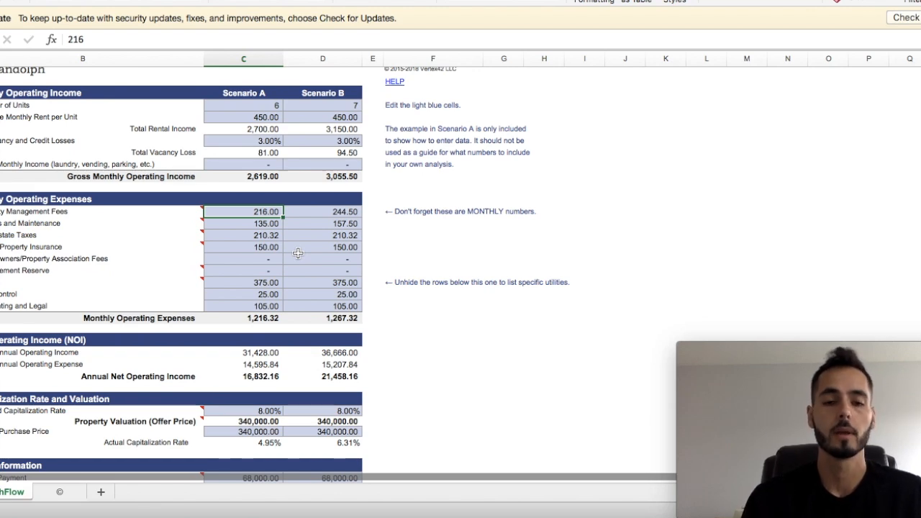
{"action": "mouse_move", "coordinate": [279, 196]}
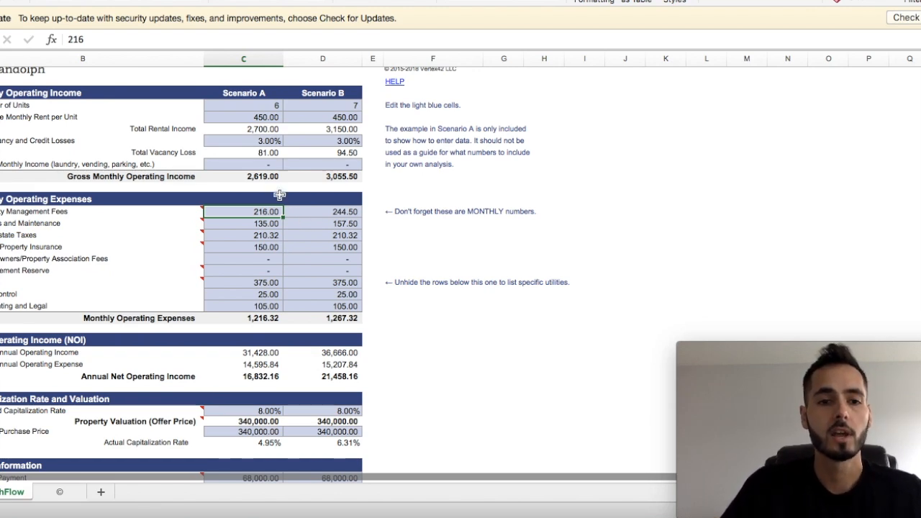
{"action": "left_click", "coordinate": [242, 176]}
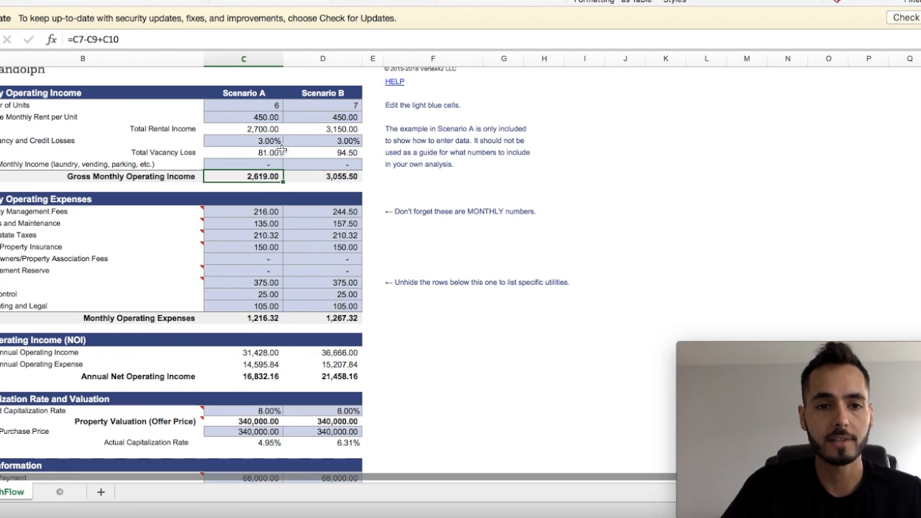
{"action": "left_click", "coordinate": [243, 130]}
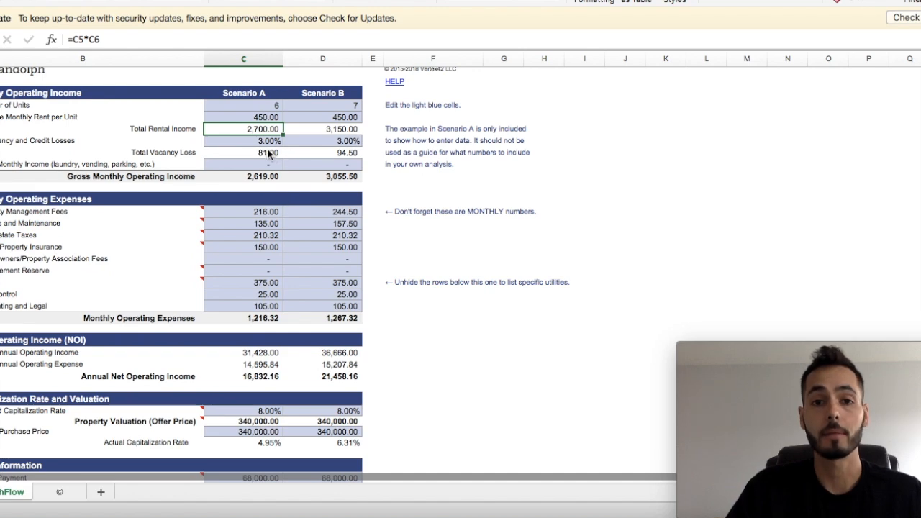
{"action": "mouse_move", "coordinate": [267, 216]}
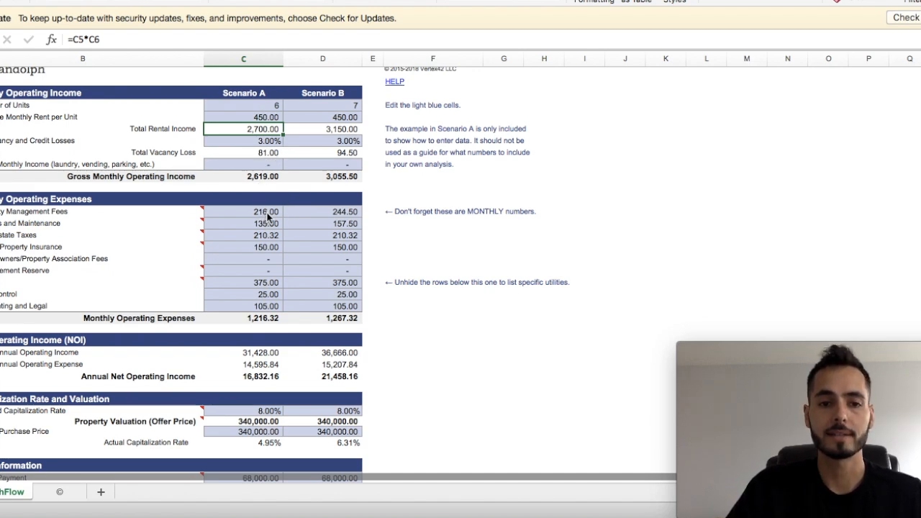
{"action": "left_click", "coordinate": [265, 210]}
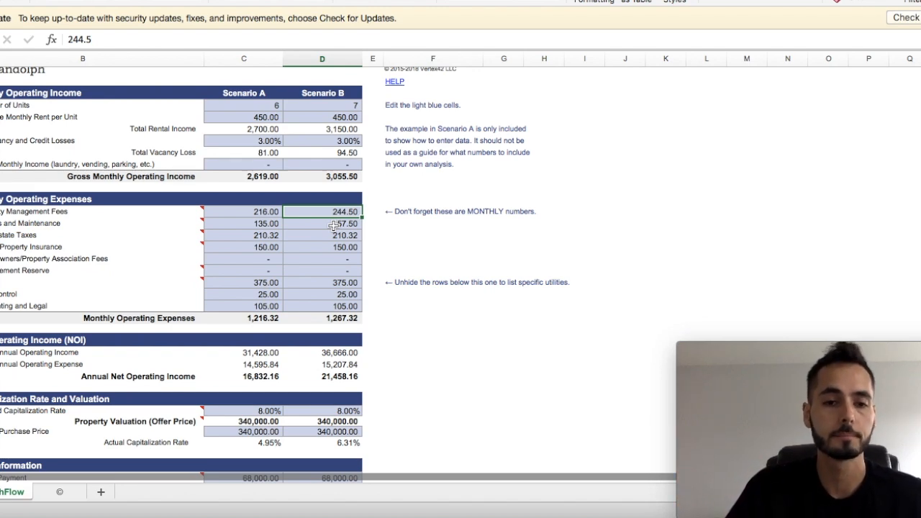
{"action": "left_click", "coordinate": [267, 223]}
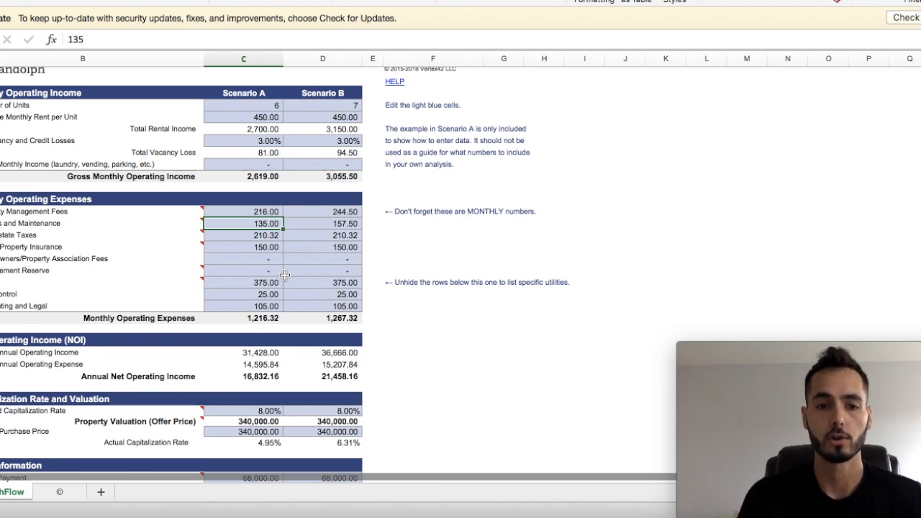
{"action": "left_click", "coordinate": [322, 223]}
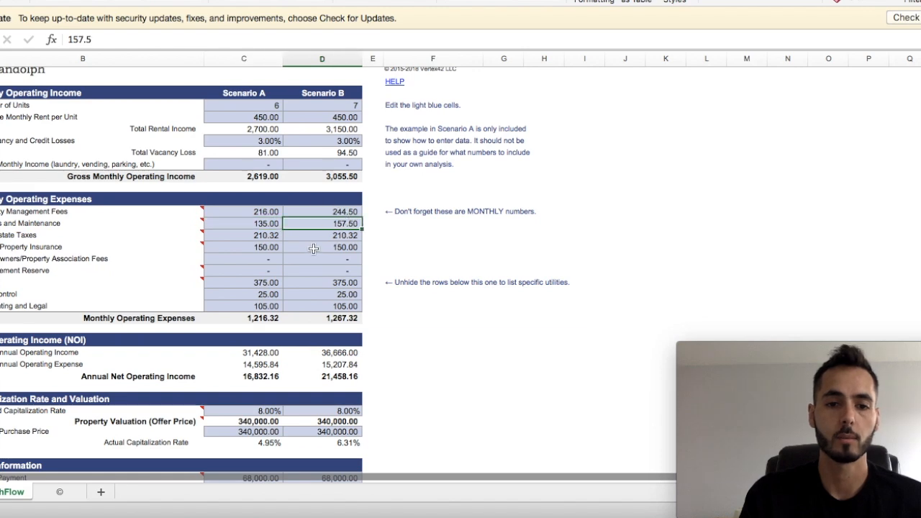
{"action": "left_click", "coordinate": [268, 236]}
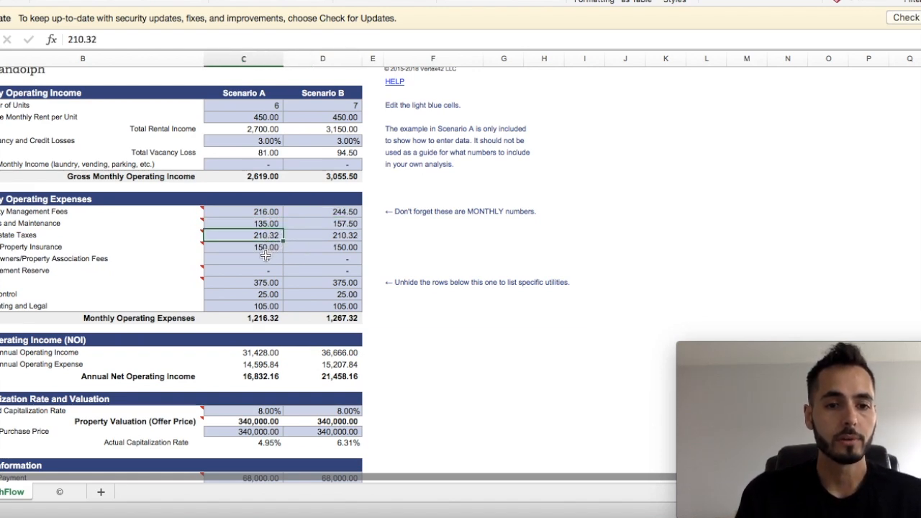
{"action": "mouse_move", "coordinate": [233, 255]}
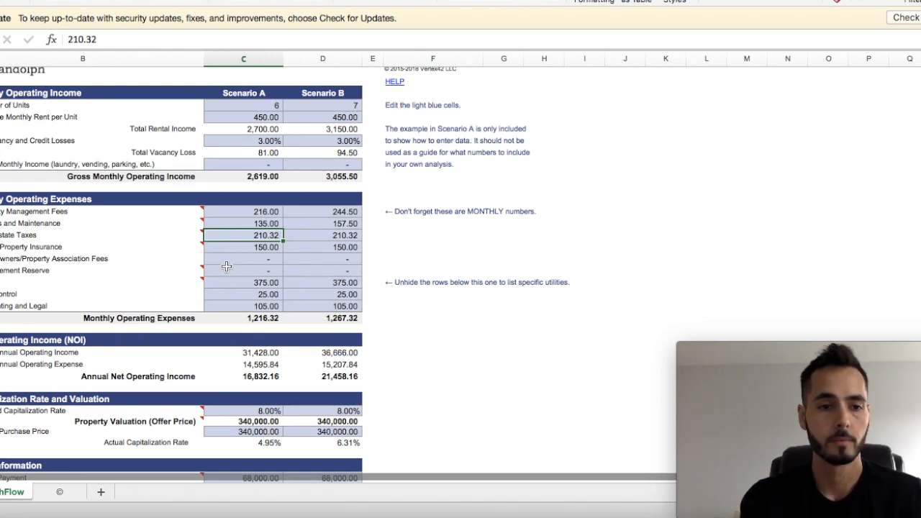
{"action": "left_click", "coordinate": [243, 247]}
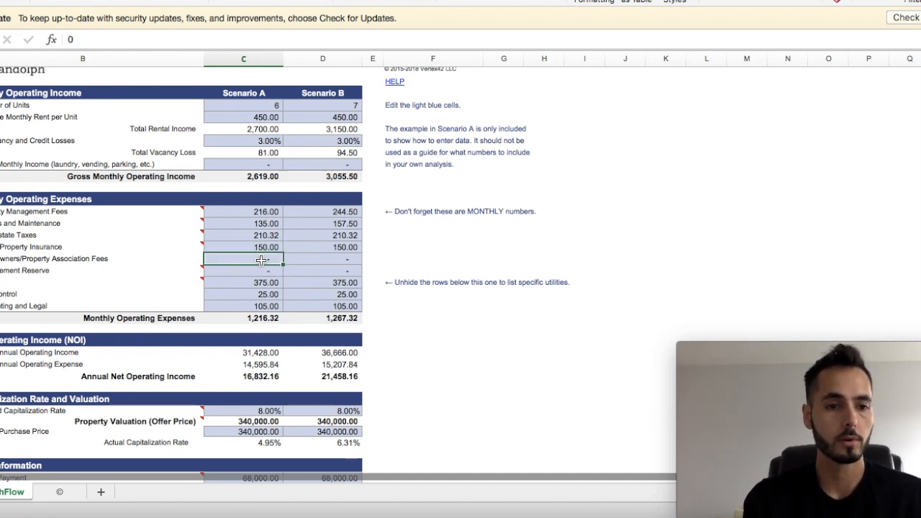
{"action": "left_click", "coordinate": [268, 271]}
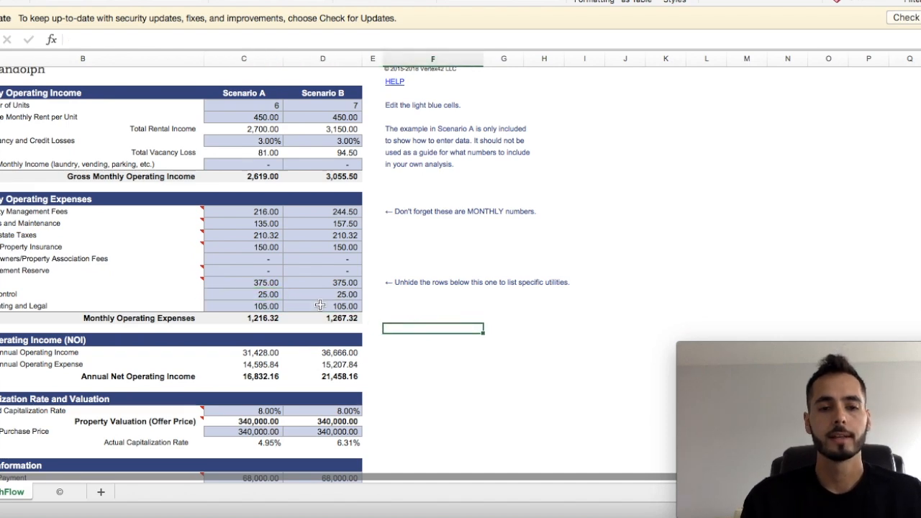
{"action": "left_click", "coordinate": [322, 294]}
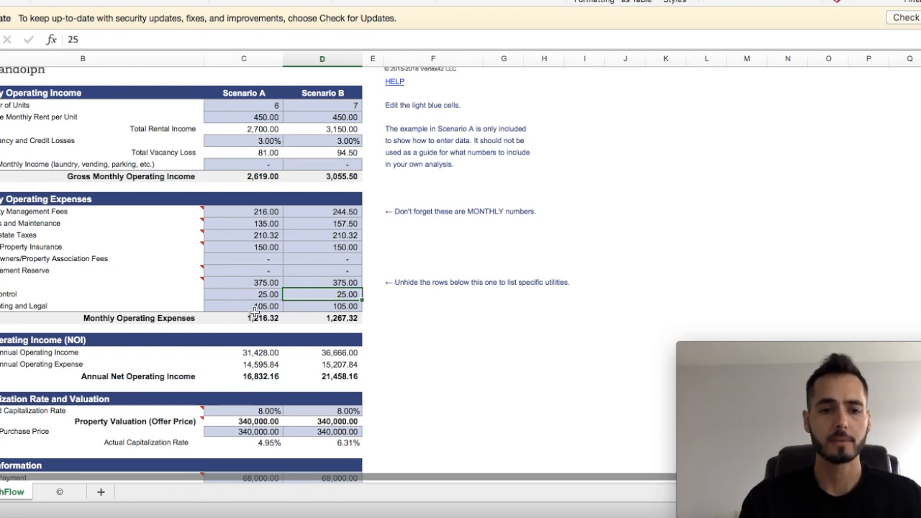
{"action": "left_click", "coordinate": [266, 305]}
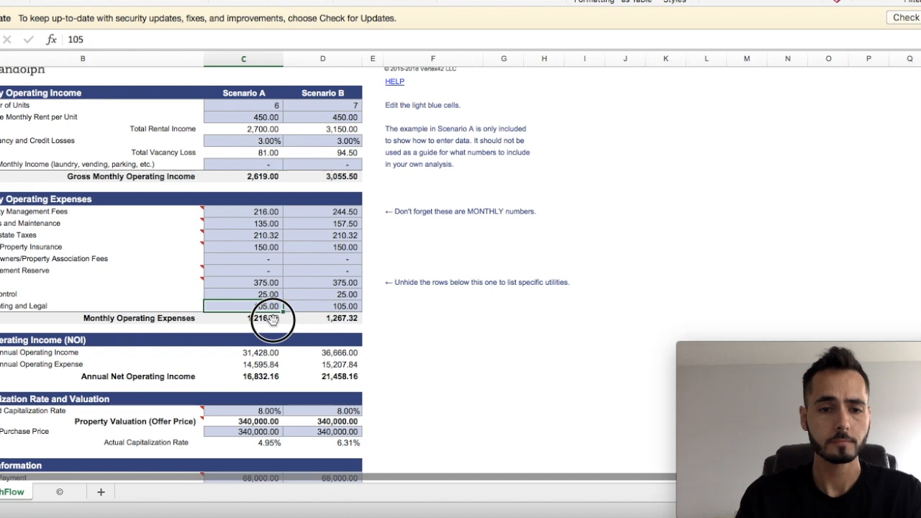
{"action": "left_click", "coordinate": [243, 318]}
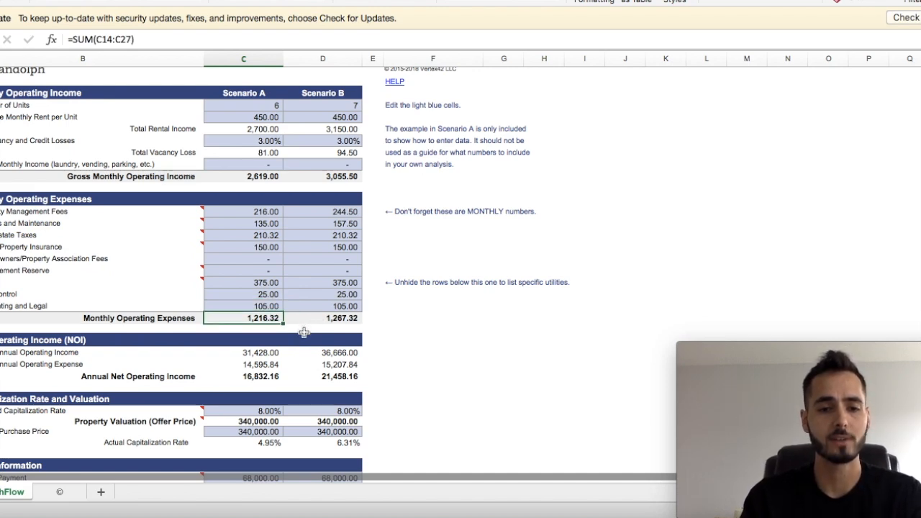
{"action": "mouse_move", "coordinate": [242, 250]}
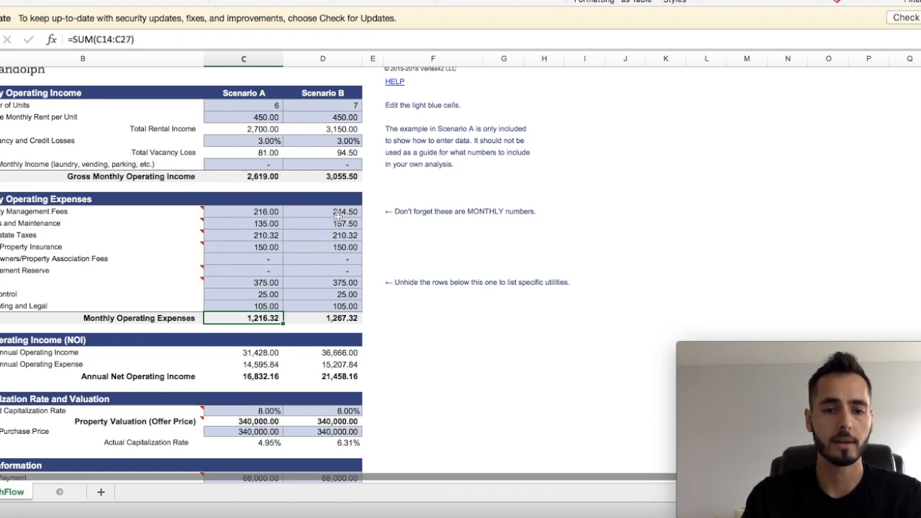
{"action": "left_click", "coordinate": [322, 318]}
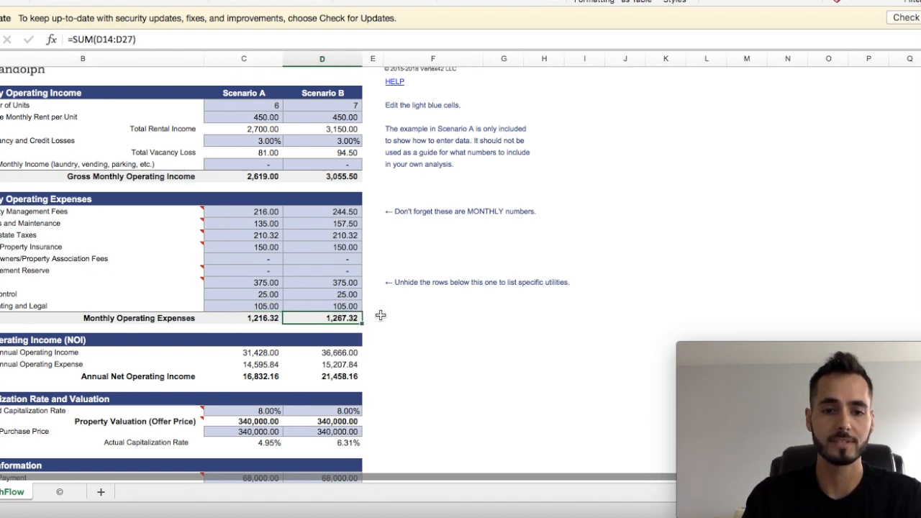
{"action": "mouse_move", "coordinate": [368, 315]}
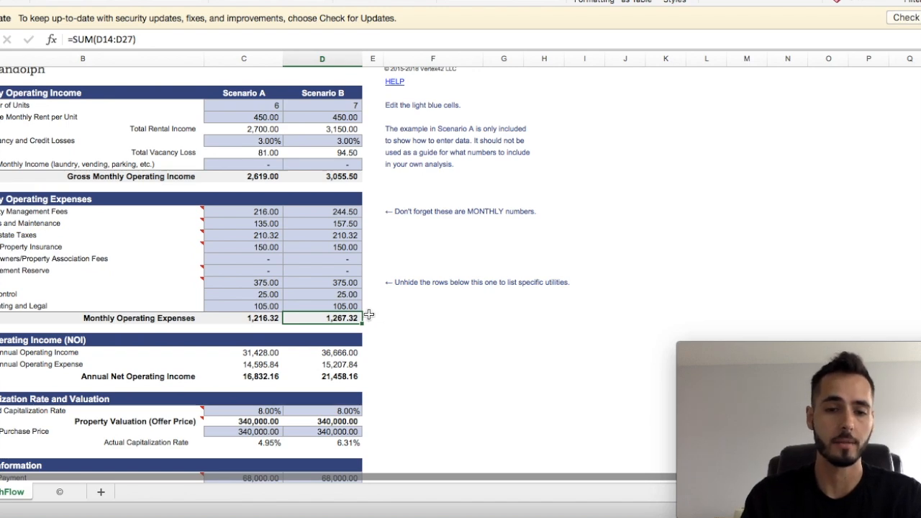
Review scenario A's financing: 68,000 down payment, 272,000 loan formula, 7,500 closing costs.
{"action": "scroll", "scroll_direction": "down", "scroll_amount": 3}
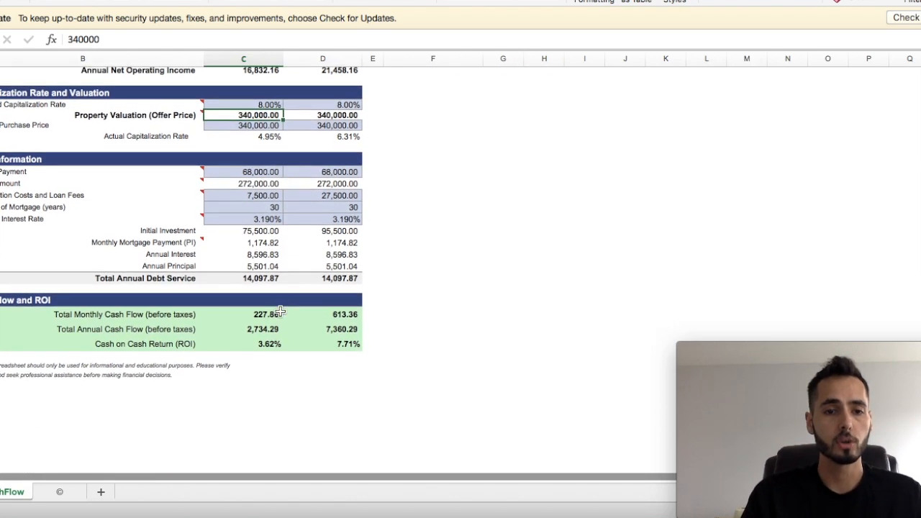
{"action": "scroll", "scroll_direction": "down", "scroll_amount": 3}
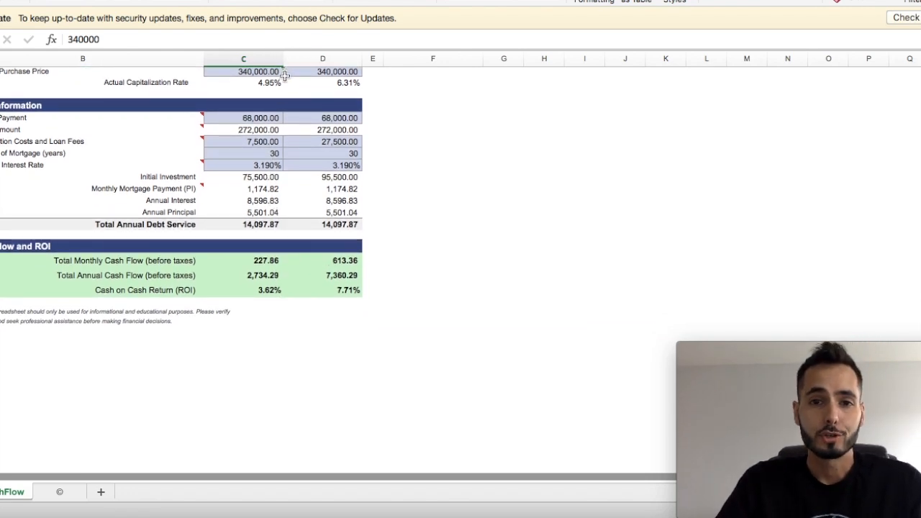
{"action": "mouse_move", "coordinate": [298, 101]}
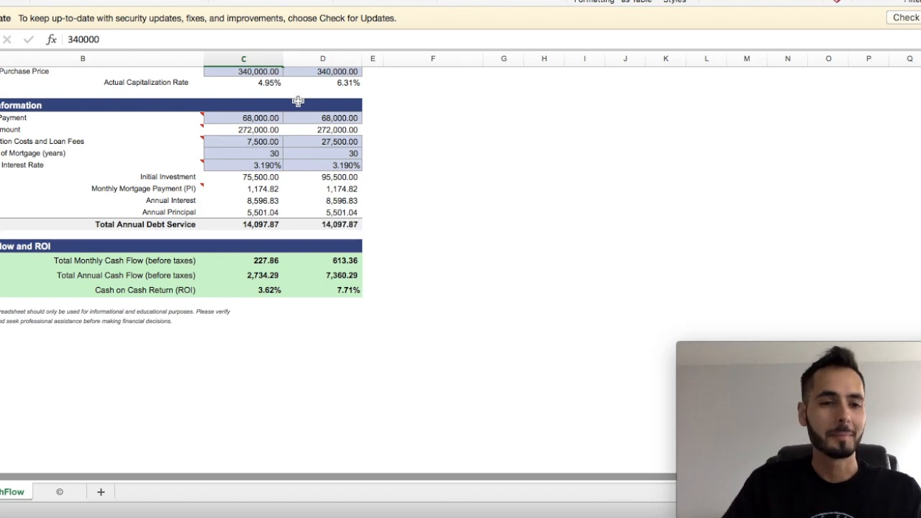
{"action": "left_click", "coordinate": [260, 118]}
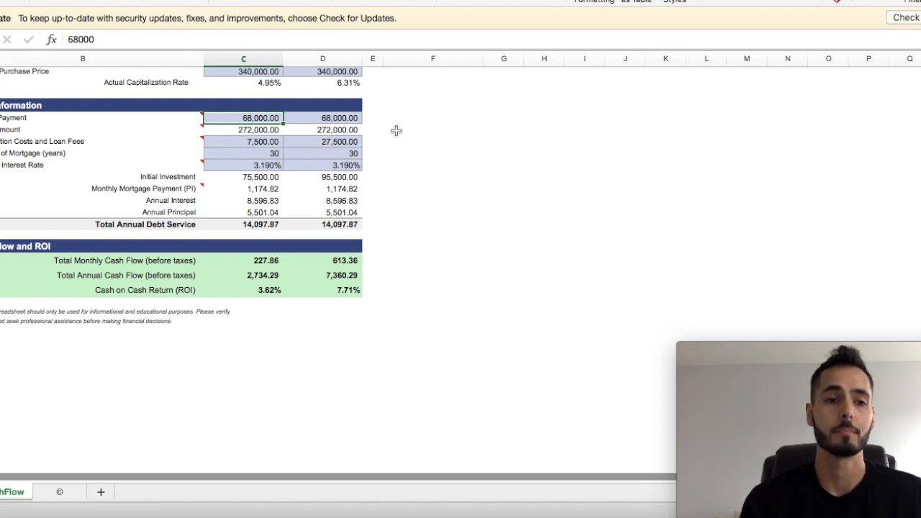
{"action": "left_click", "coordinate": [259, 129]}
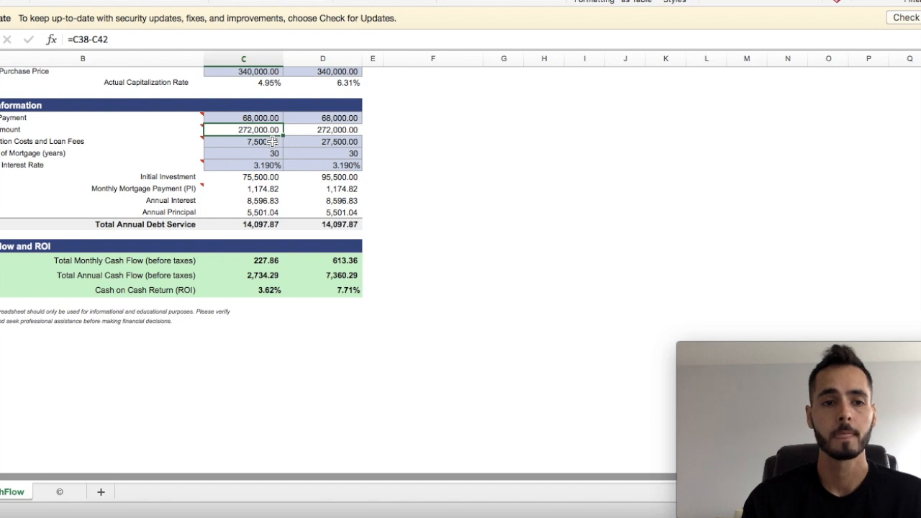
{"action": "left_click", "coordinate": [244, 141]}
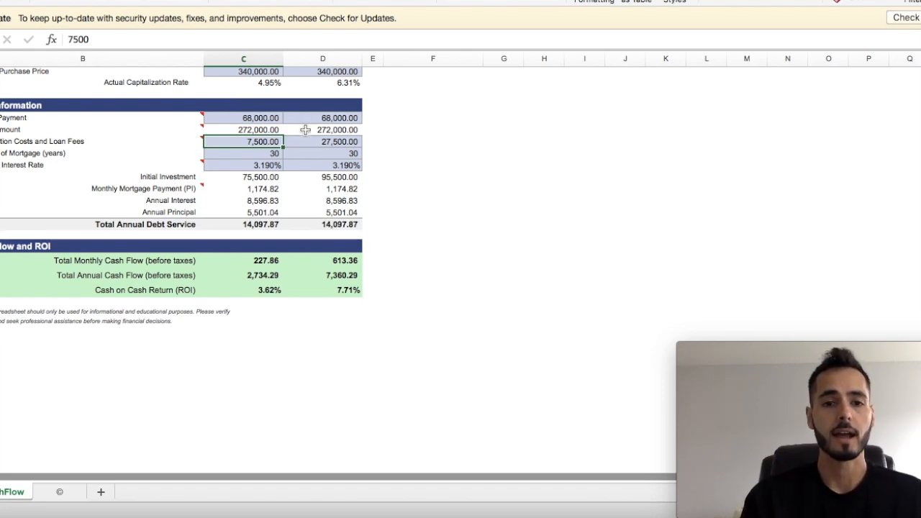
Enter 27,500 as scenario B's closing costs and loan fees.
{"action": "left_click", "coordinate": [322, 141]}
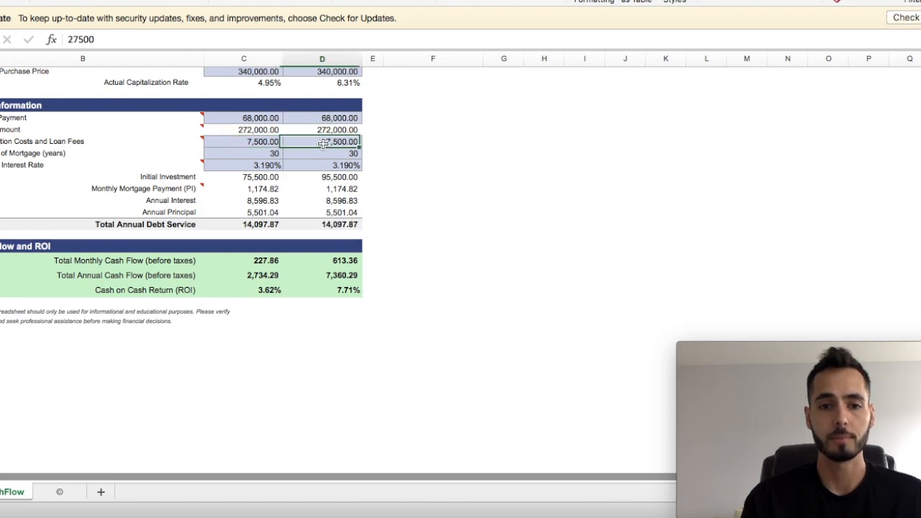
{"action": "type", "text": "27500"}
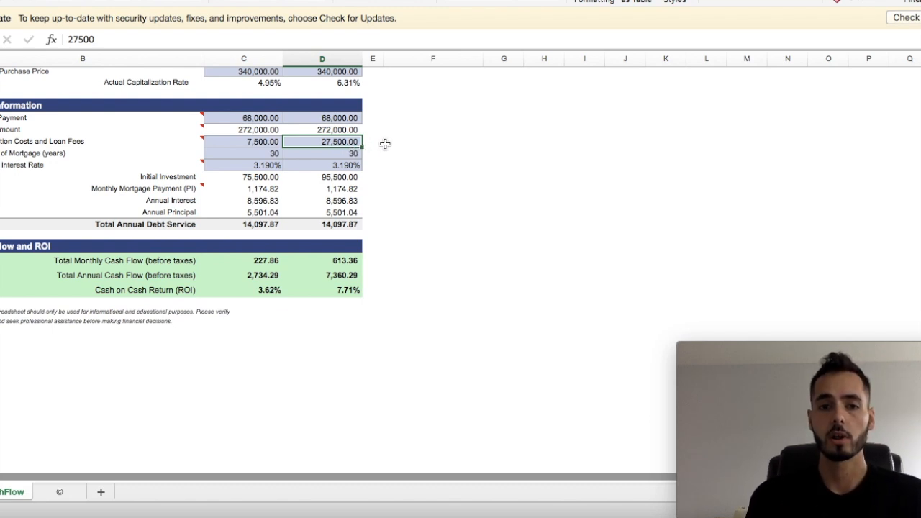
{"action": "left_click", "coordinate": [432, 141]}
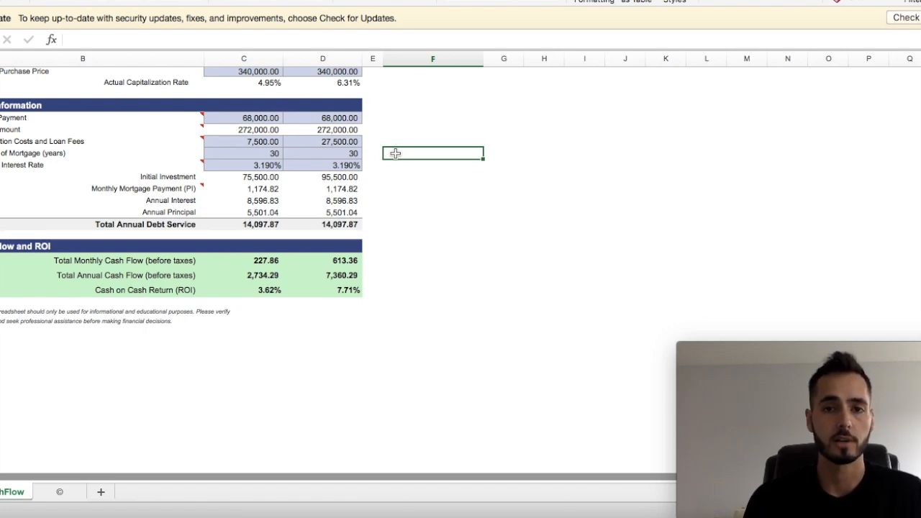
{"action": "mouse_move", "coordinate": [400, 158]}
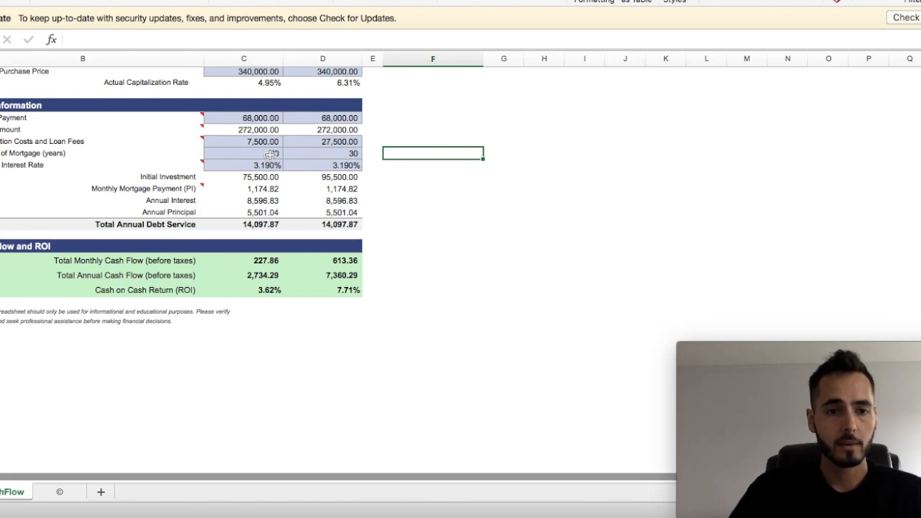
{"action": "left_click", "coordinate": [243, 152]}
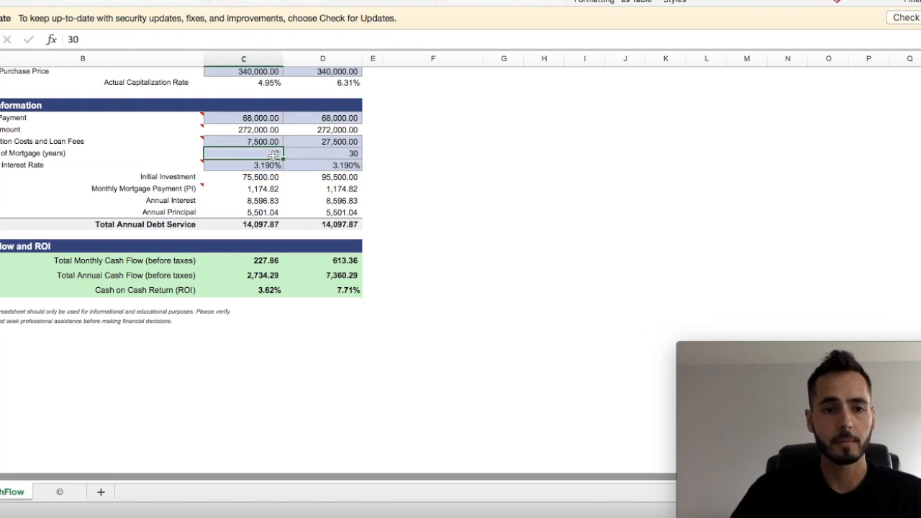
{"action": "type", "text": "30"}
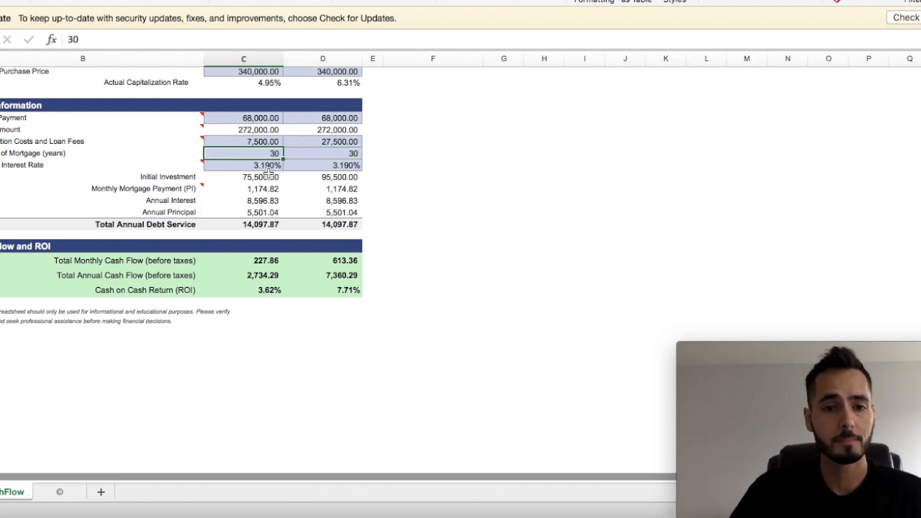
{"action": "left_click", "coordinate": [322, 152]}
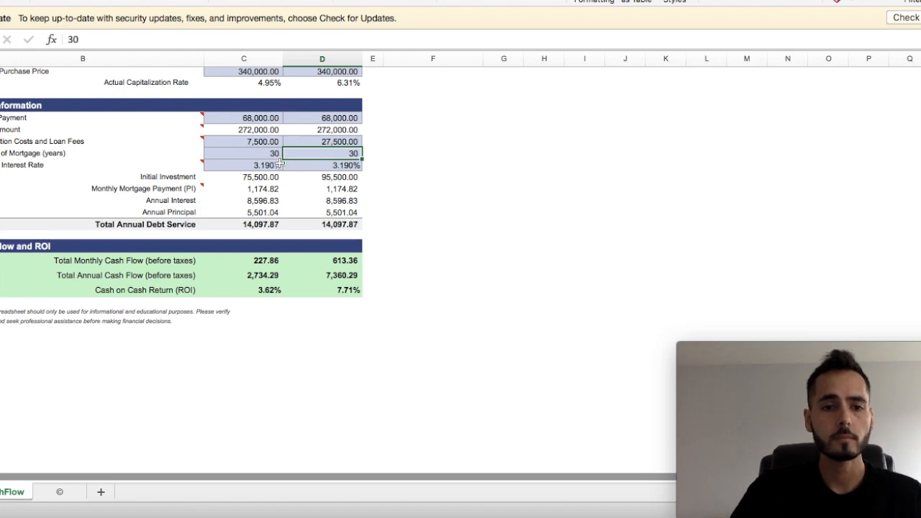
{"action": "left_click", "coordinate": [243, 164]}
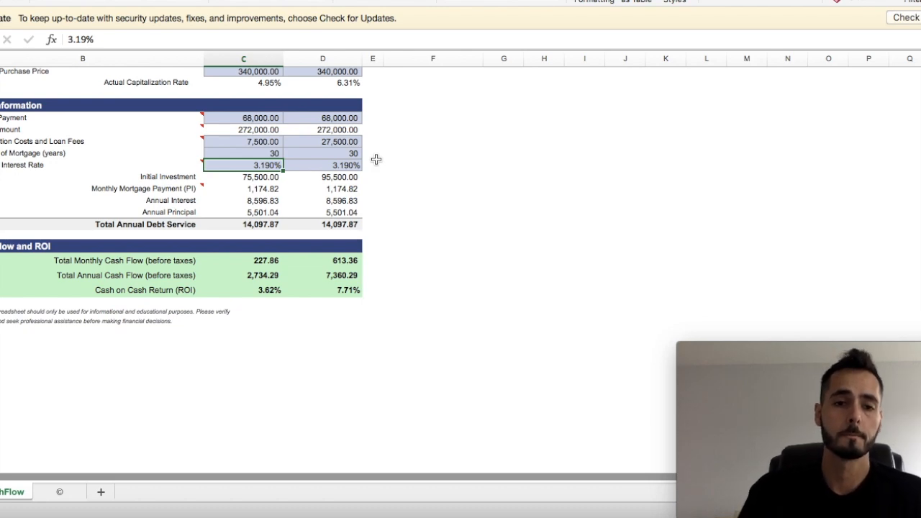
{"action": "mouse_move", "coordinate": [392, 179]}
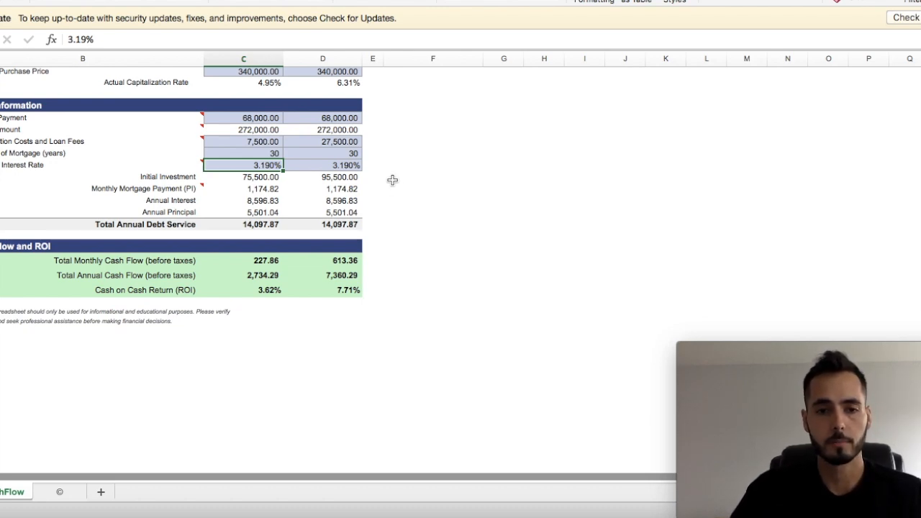
{"action": "mouse_move", "coordinate": [408, 193]}
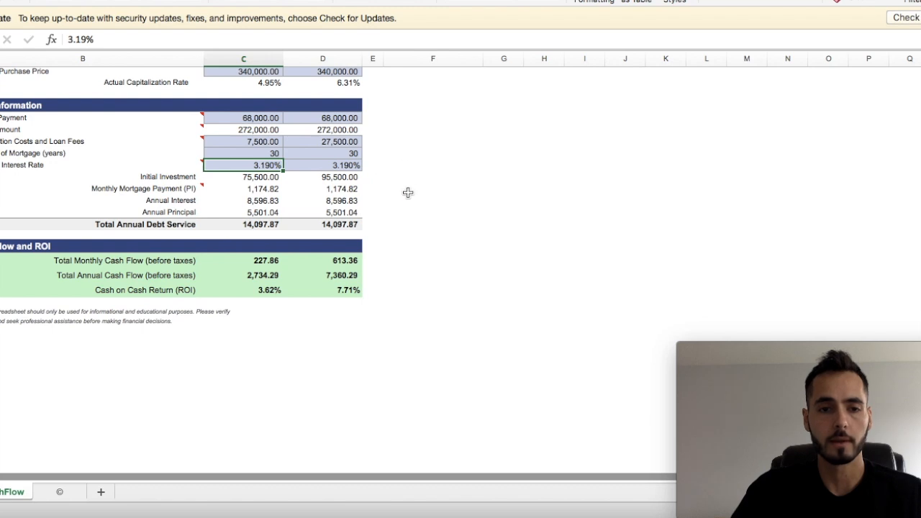
{"action": "mouse_move", "coordinate": [272, 180]}
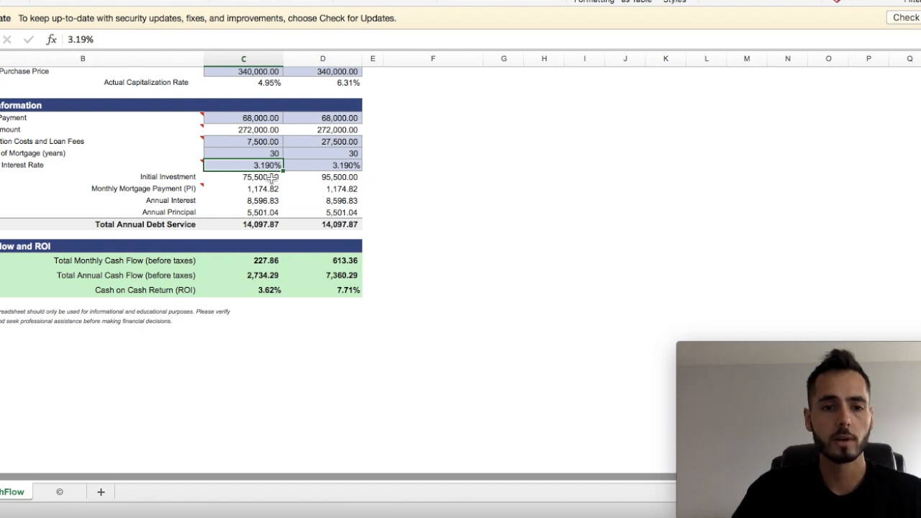
{"action": "left_click", "coordinate": [242, 177]}
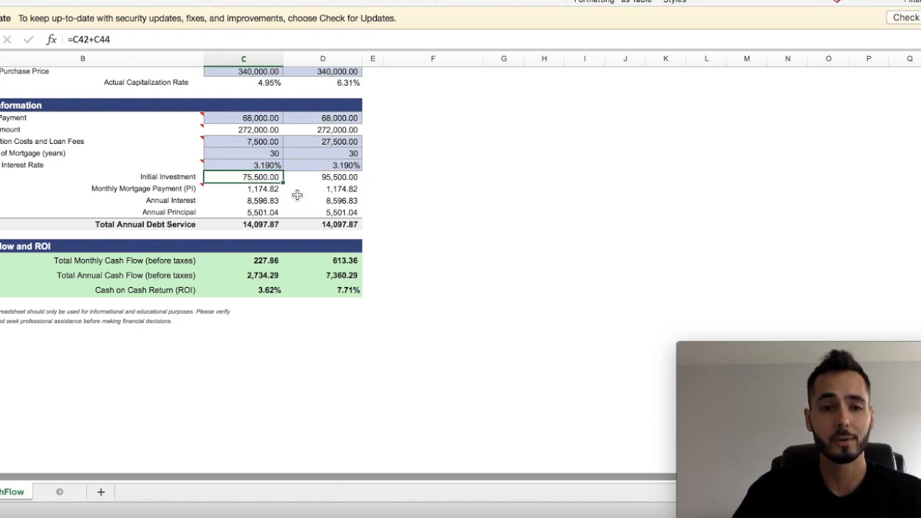
{"action": "mouse_move", "coordinate": [297, 170]}
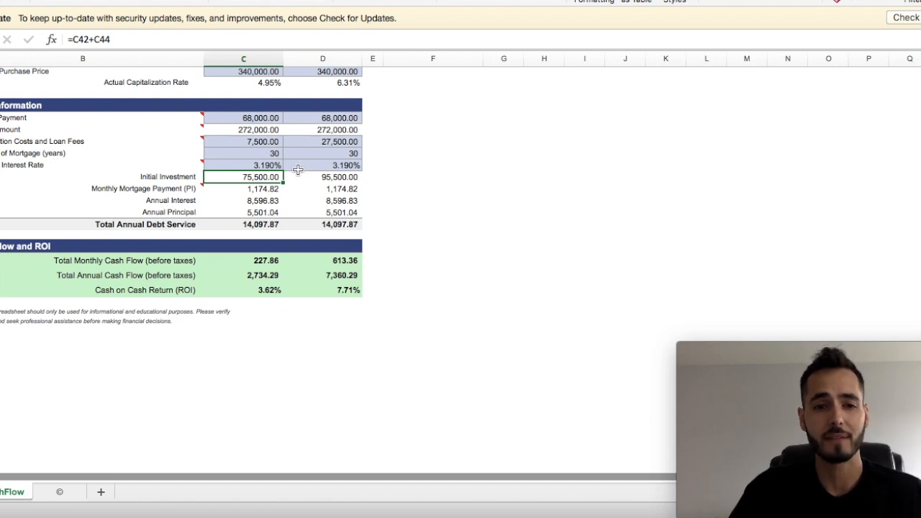
{"action": "left_click", "coordinate": [323, 177]}
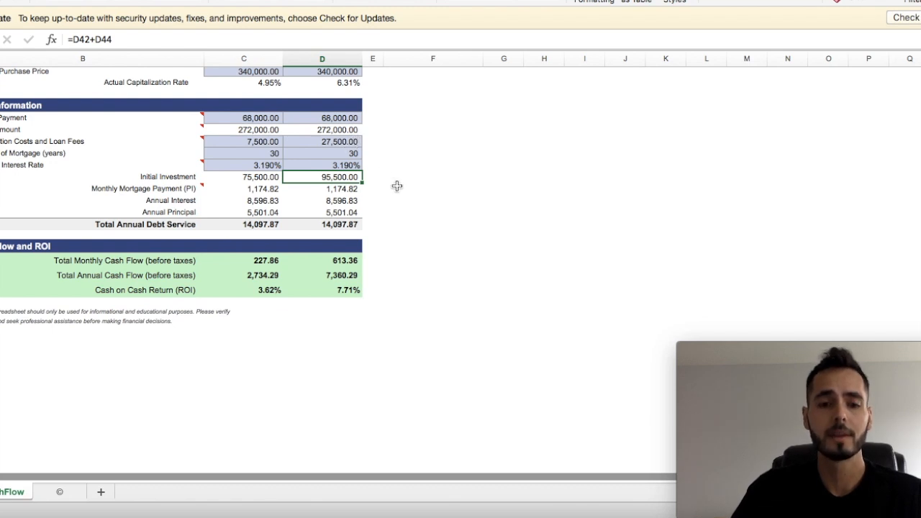
{"action": "mouse_move", "coordinate": [401, 180]}
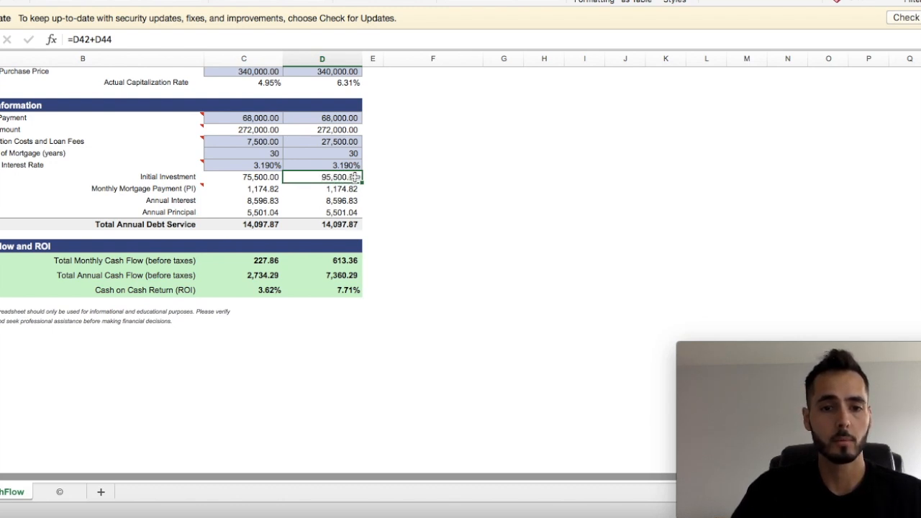
{"action": "left_click", "coordinate": [248, 188]}
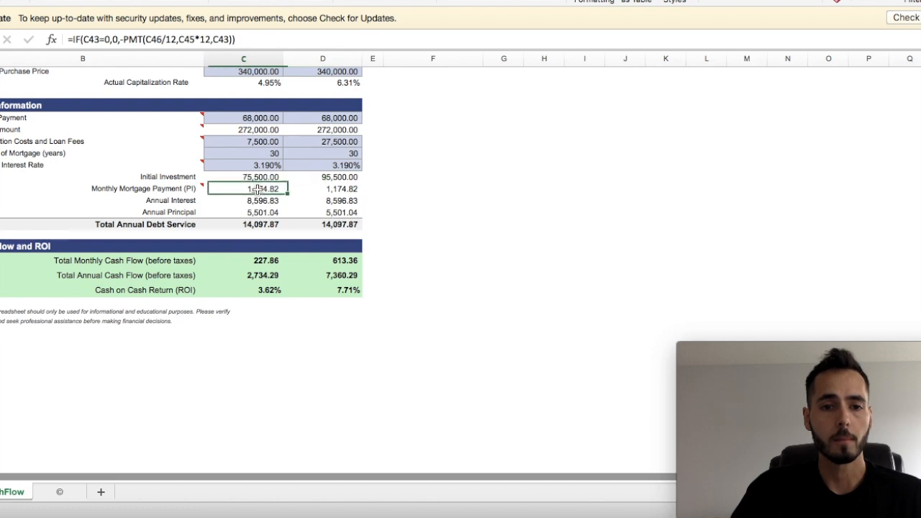
{"action": "left_click", "coordinate": [322, 188]}
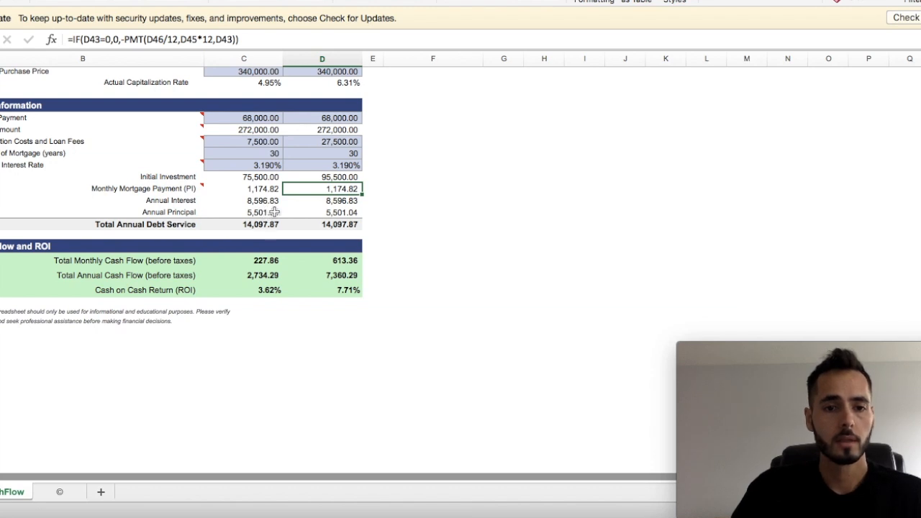
{"action": "left_click", "coordinate": [243, 200]}
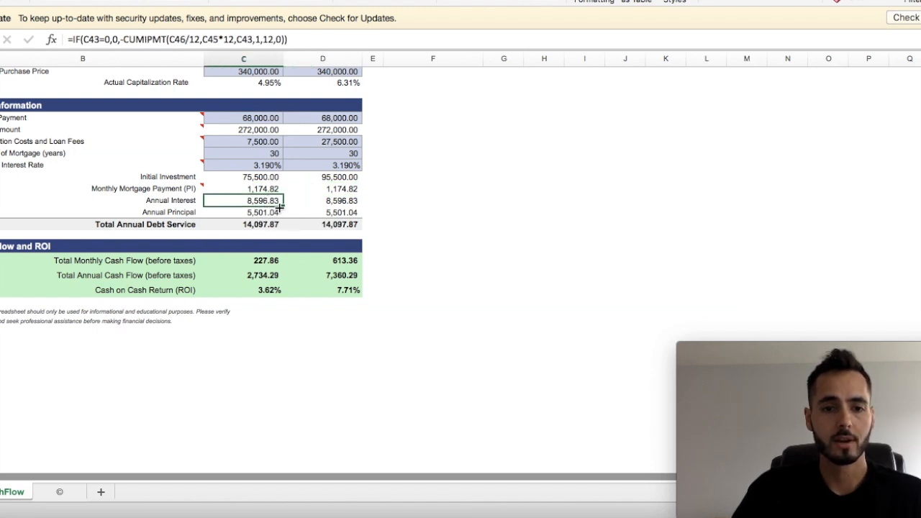
{"action": "mouse_move", "coordinate": [437, 233]}
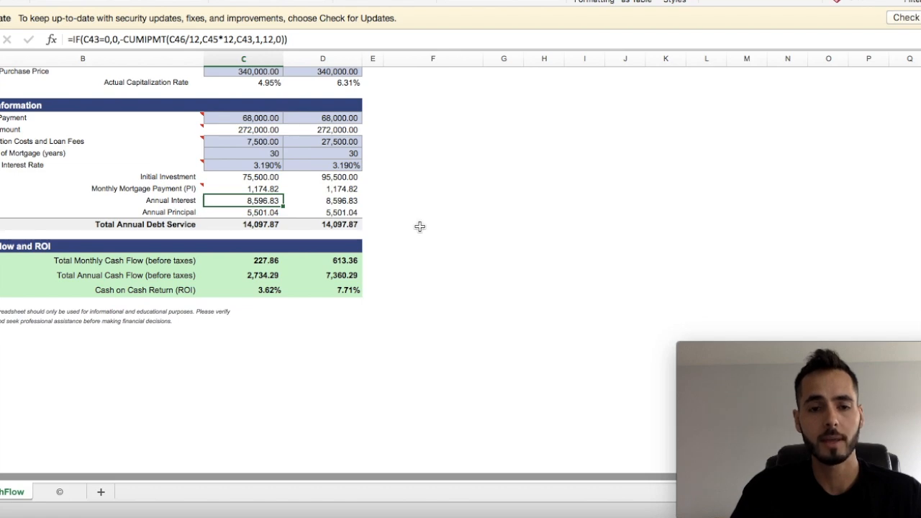
{"action": "mouse_move", "coordinate": [323, 227]}
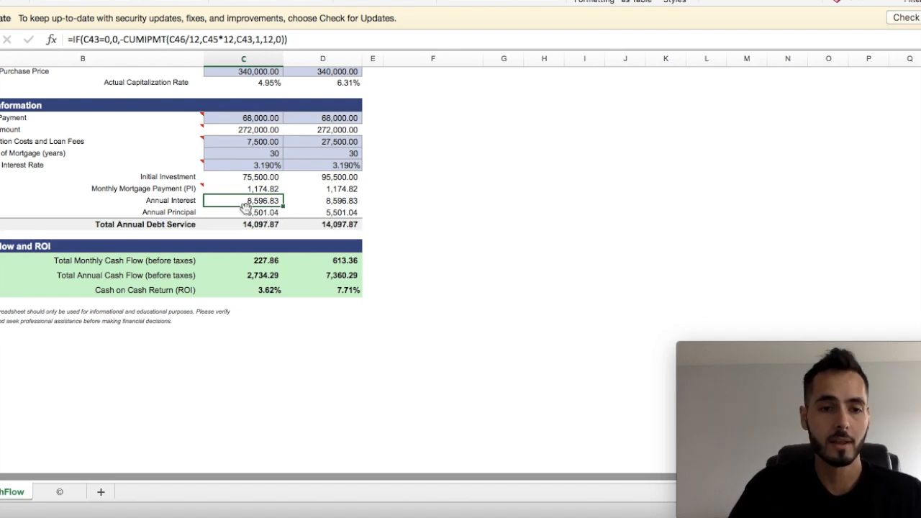
{"action": "left_click", "coordinate": [322, 211]}
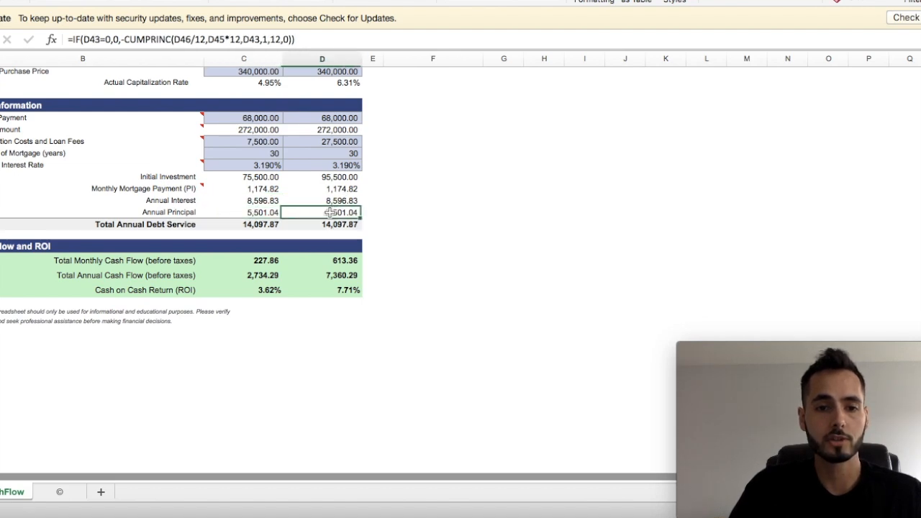
{"action": "left_click", "coordinate": [243, 211]}
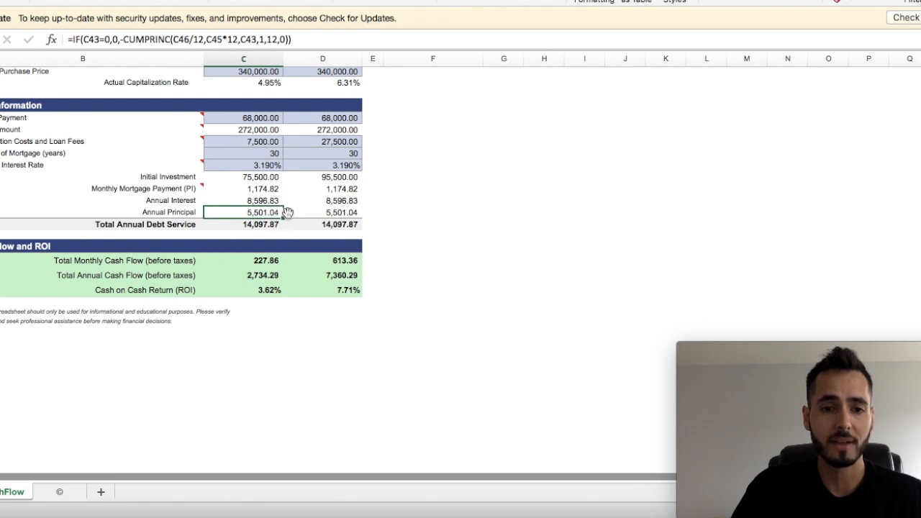
{"action": "left_click", "coordinate": [323, 211]}
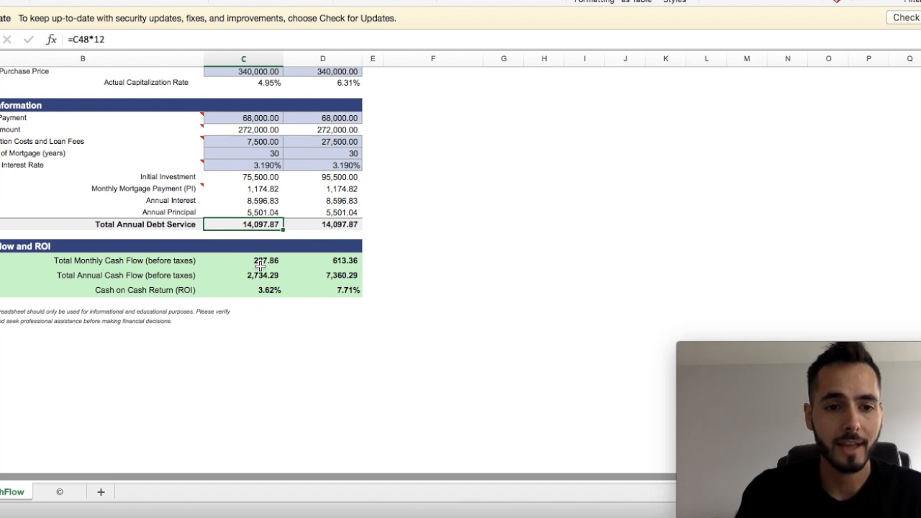
{"action": "left_click", "coordinate": [241, 259]}
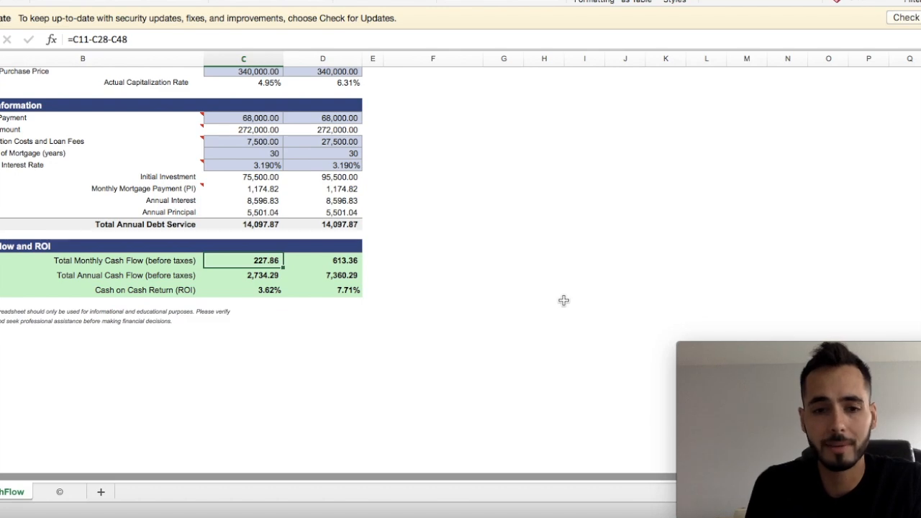
{"action": "left_click", "coordinate": [345, 259]}
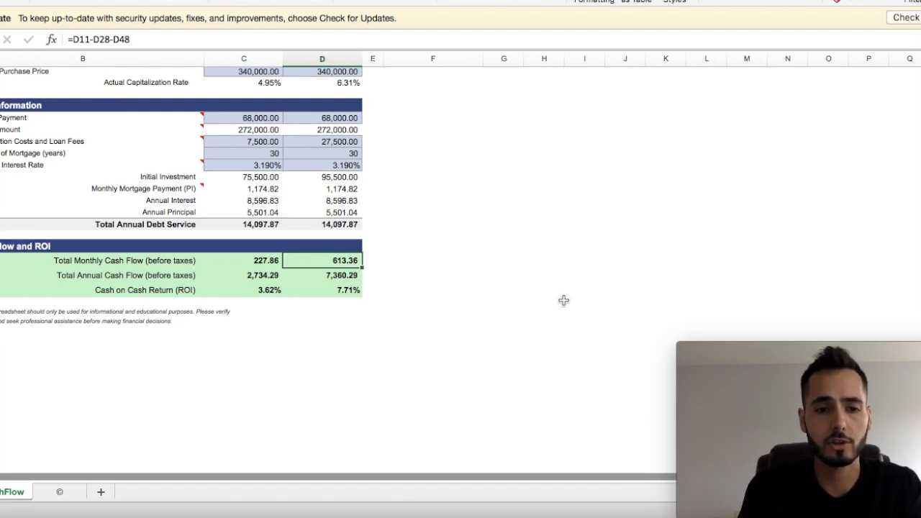
{"action": "mouse_move", "coordinate": [417, 274]}
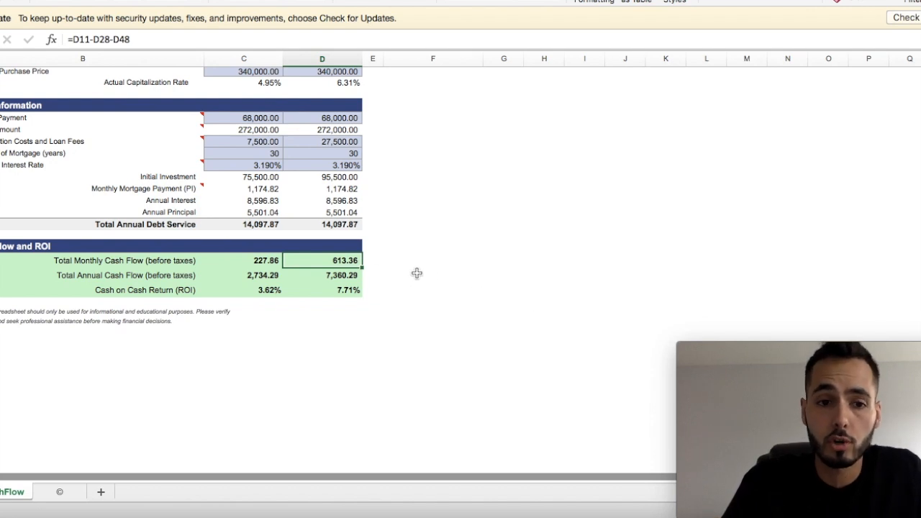
{"action": "mouse_move", "coordinate": [259, 316]}
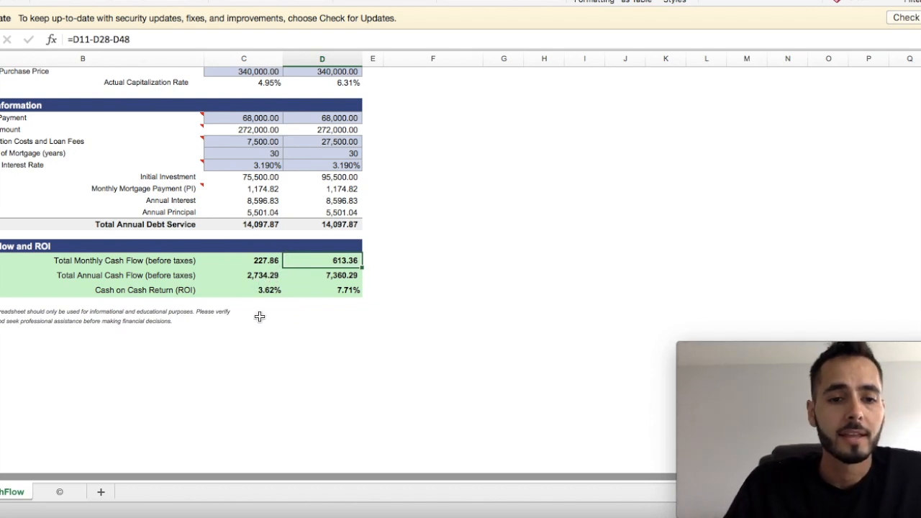
{"action": "left_click", "coordinate": [243, 290]}
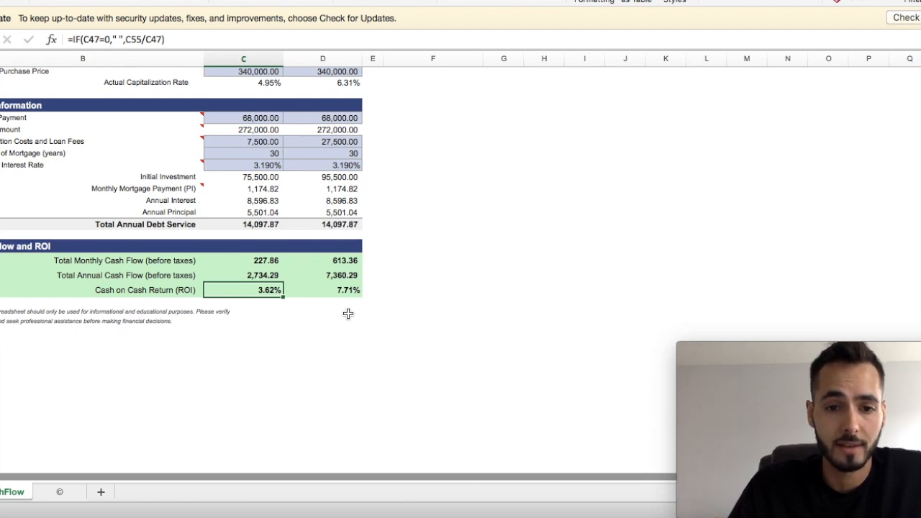
{"action": "left_click", "coordinate": [323, 291]}
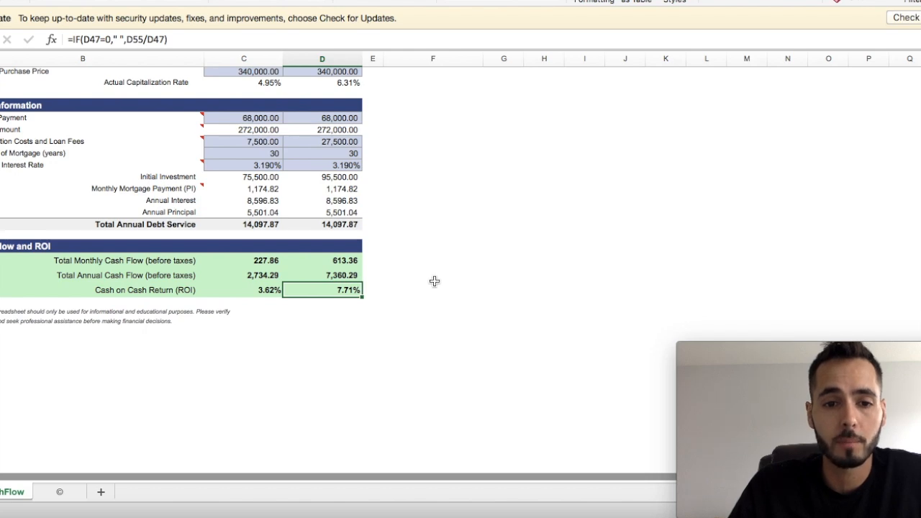
{"action": "mouse_move", "coordinate": [440, 274]}
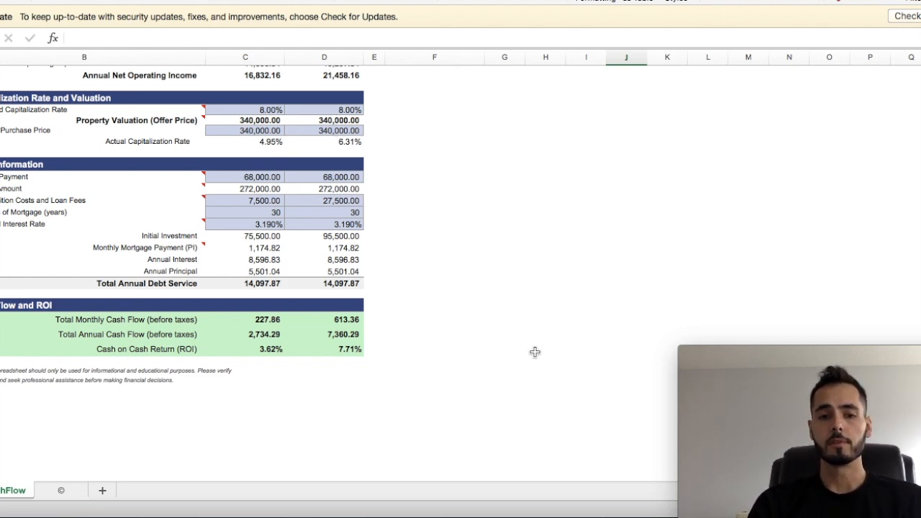
{"action": "mouse_move", "coordinate": [325, 349]}
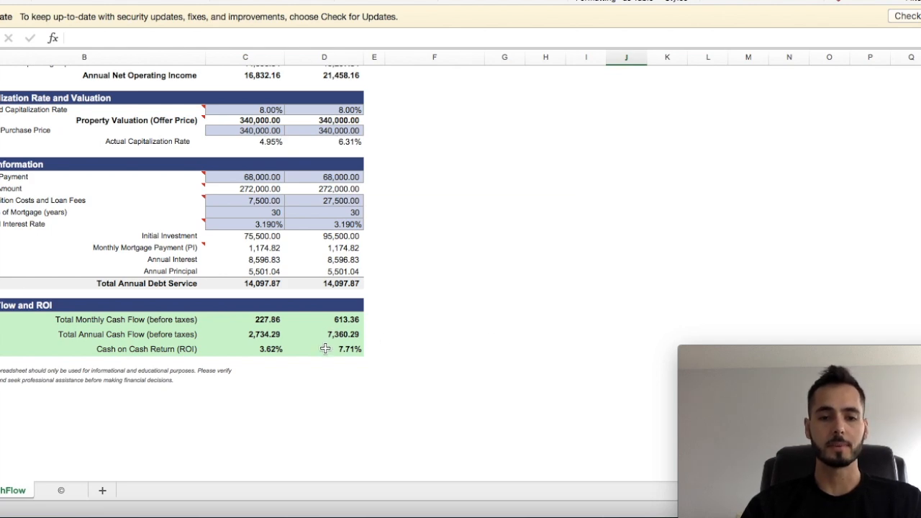